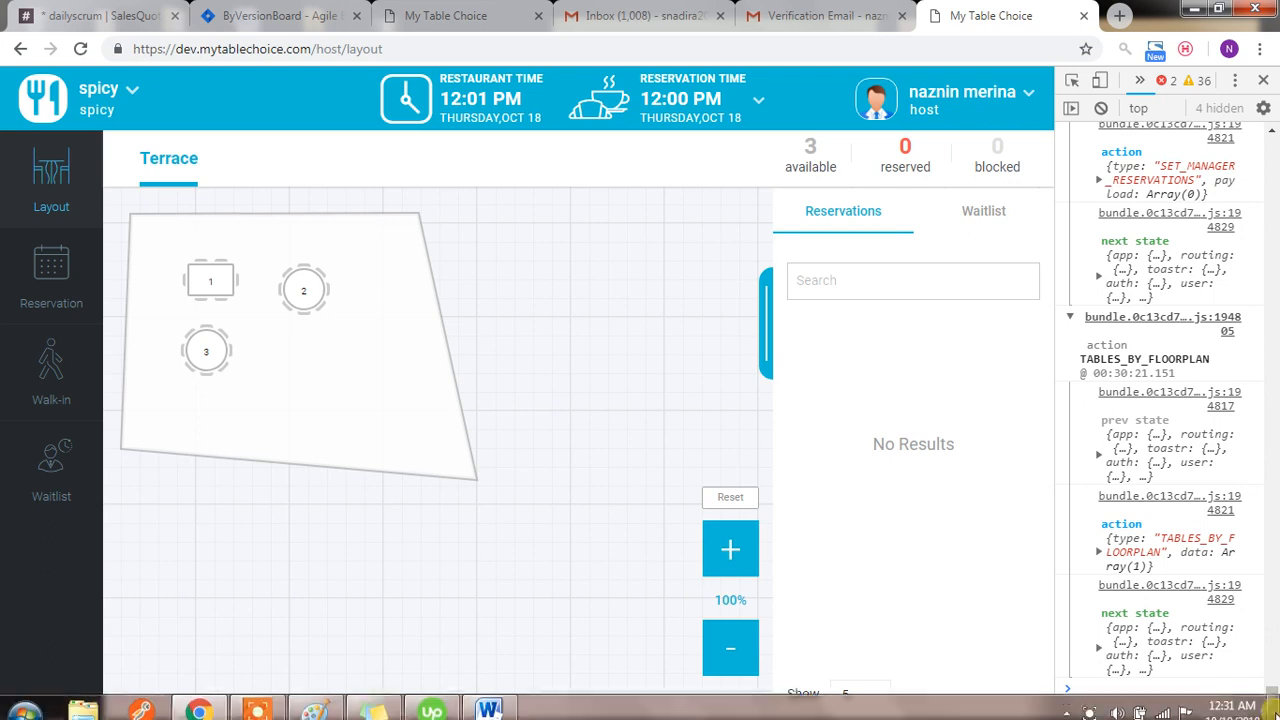
mouse_move(48, 284)
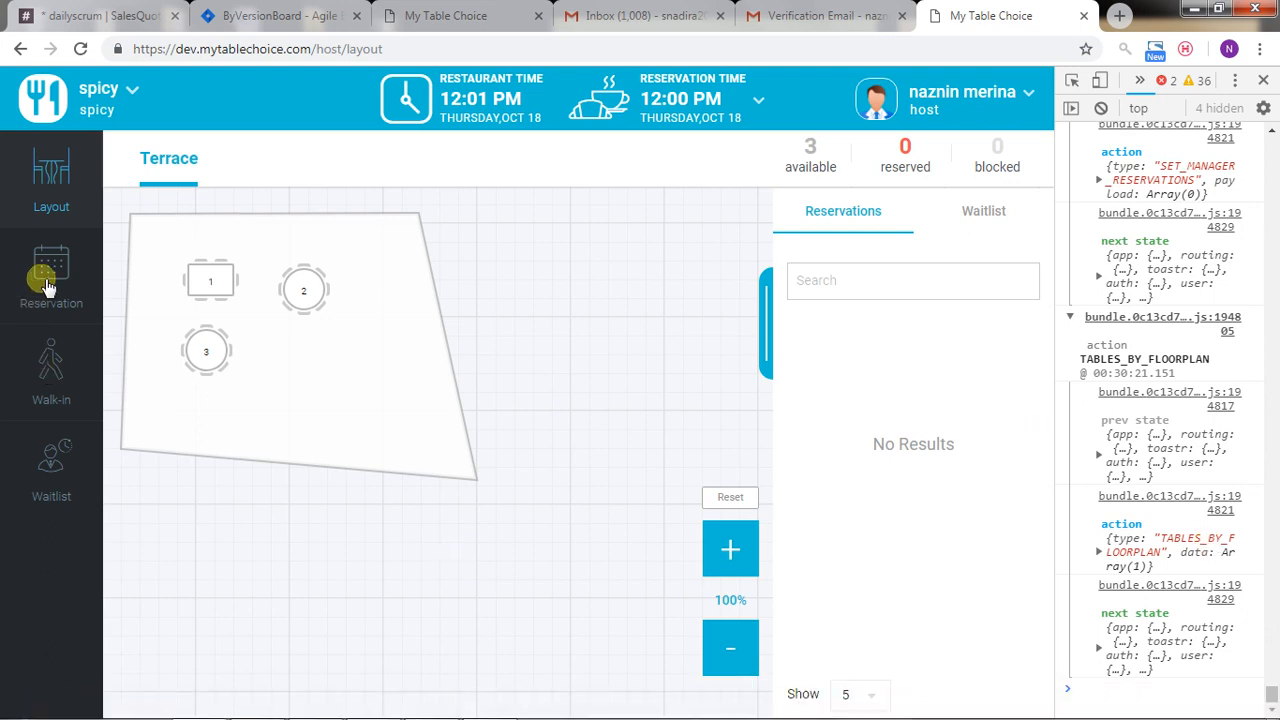
- Browse the host pages: reservation, walk-in, waitlist, then back to the floor layout
click(52, 276)
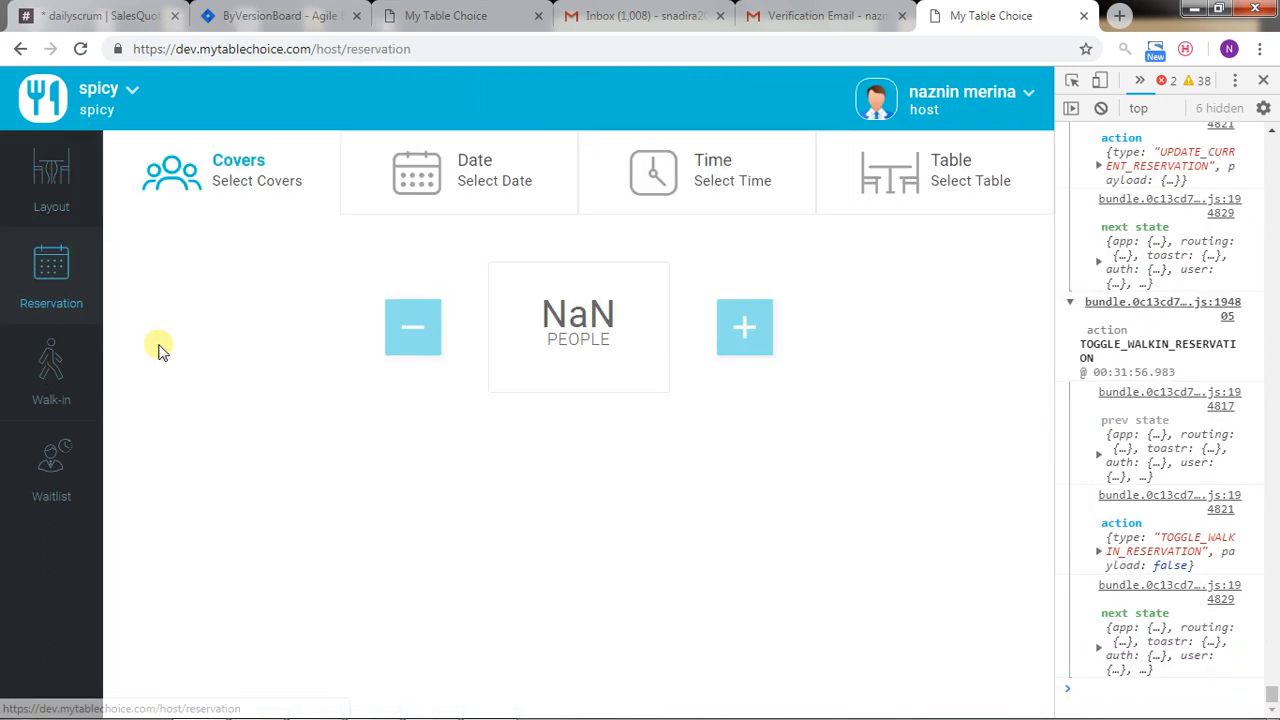
mouse_move(822, 324)
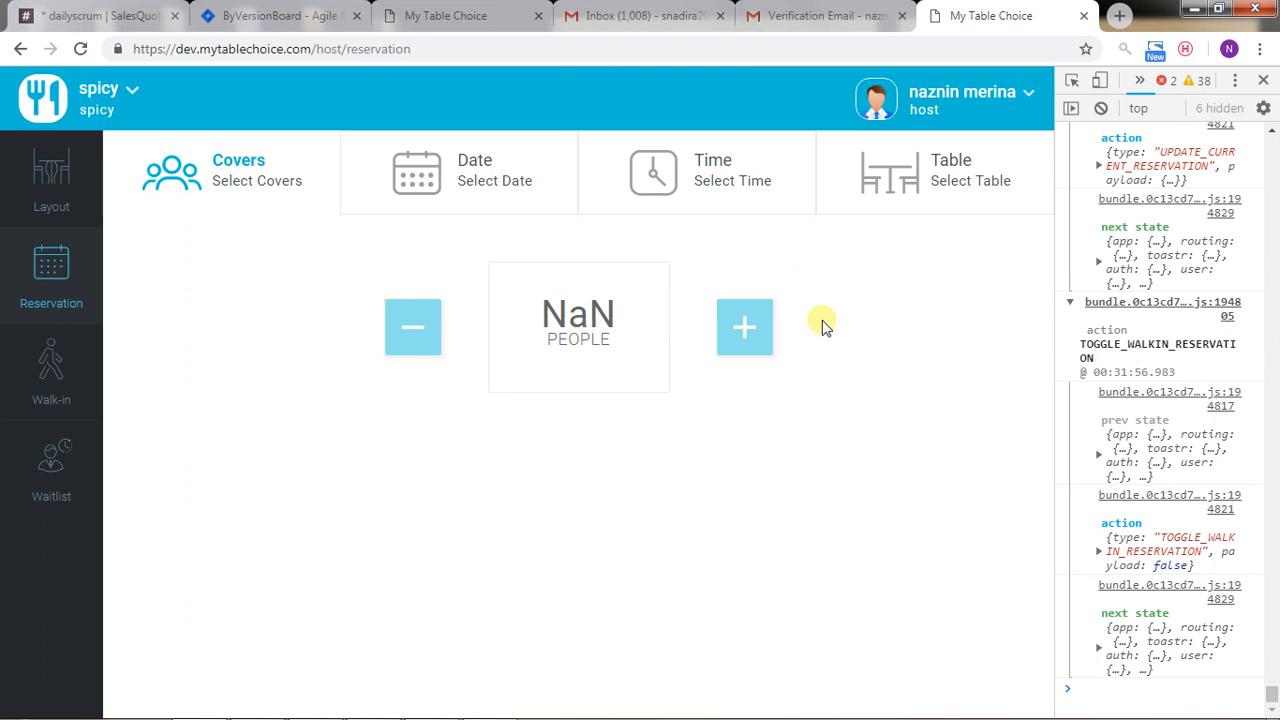
mouse_move(788, 310)
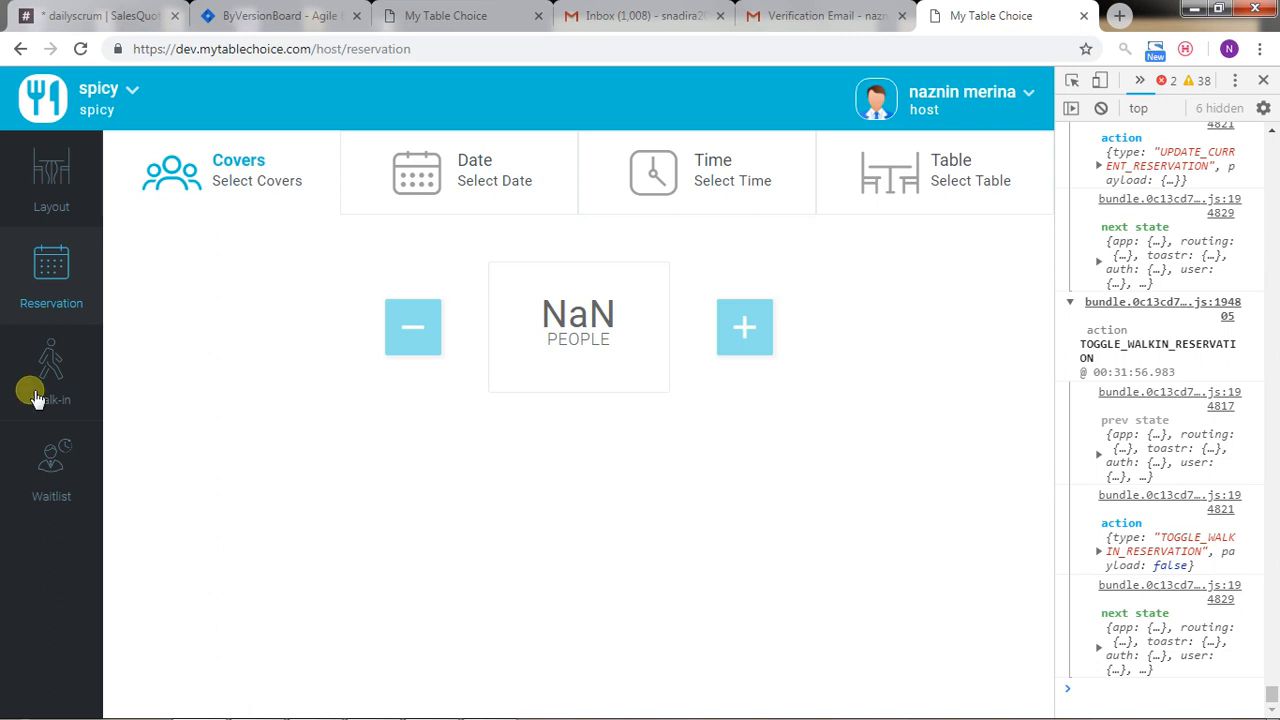
click(52, 376)
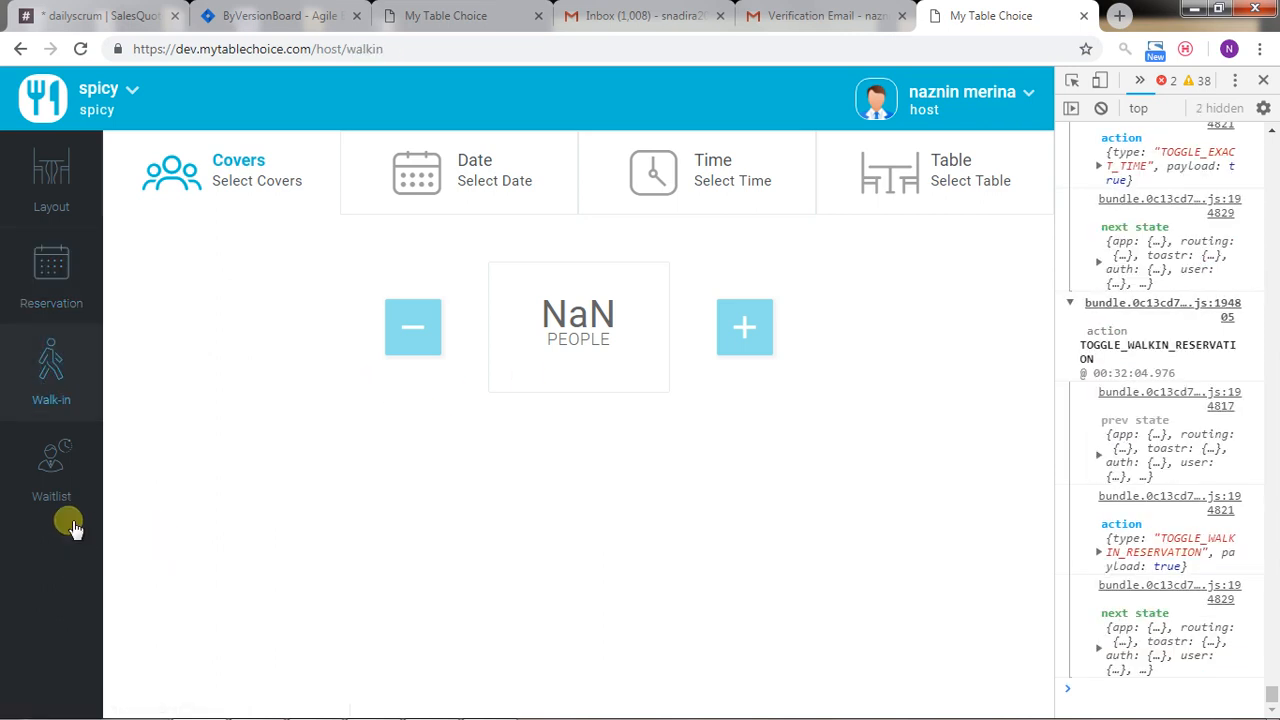
click(52, 470)
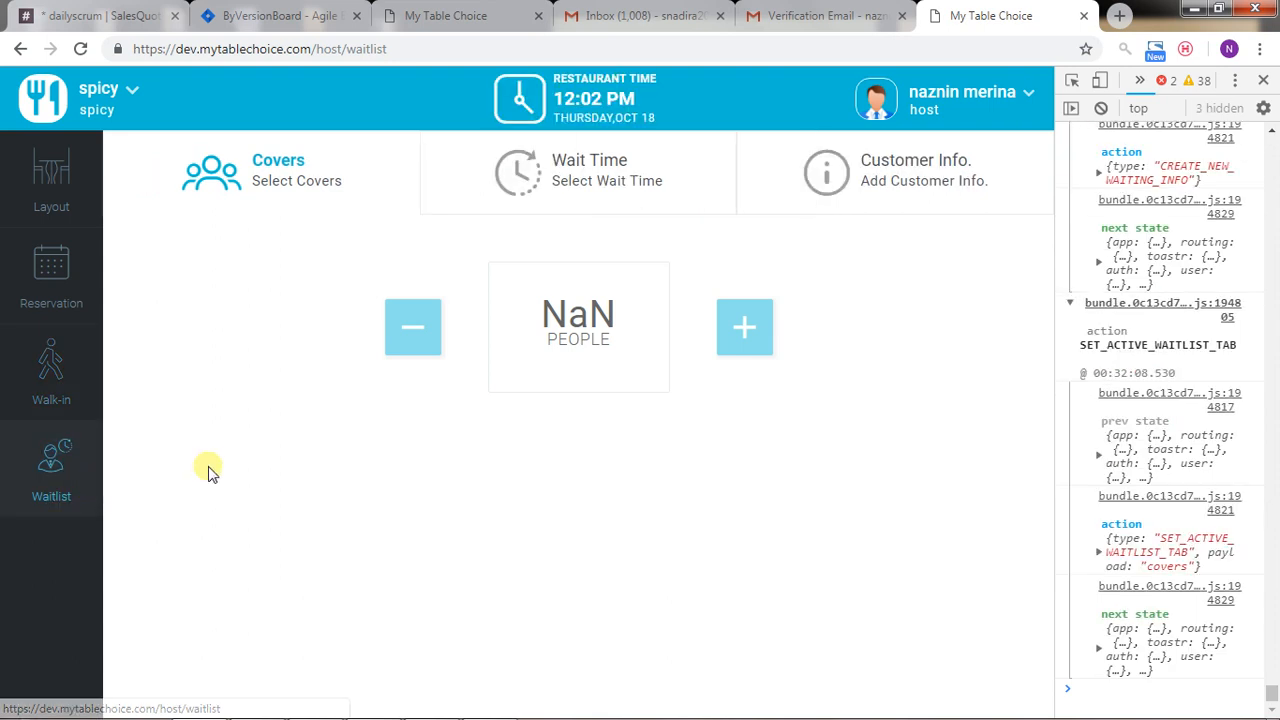
click(50, 180)
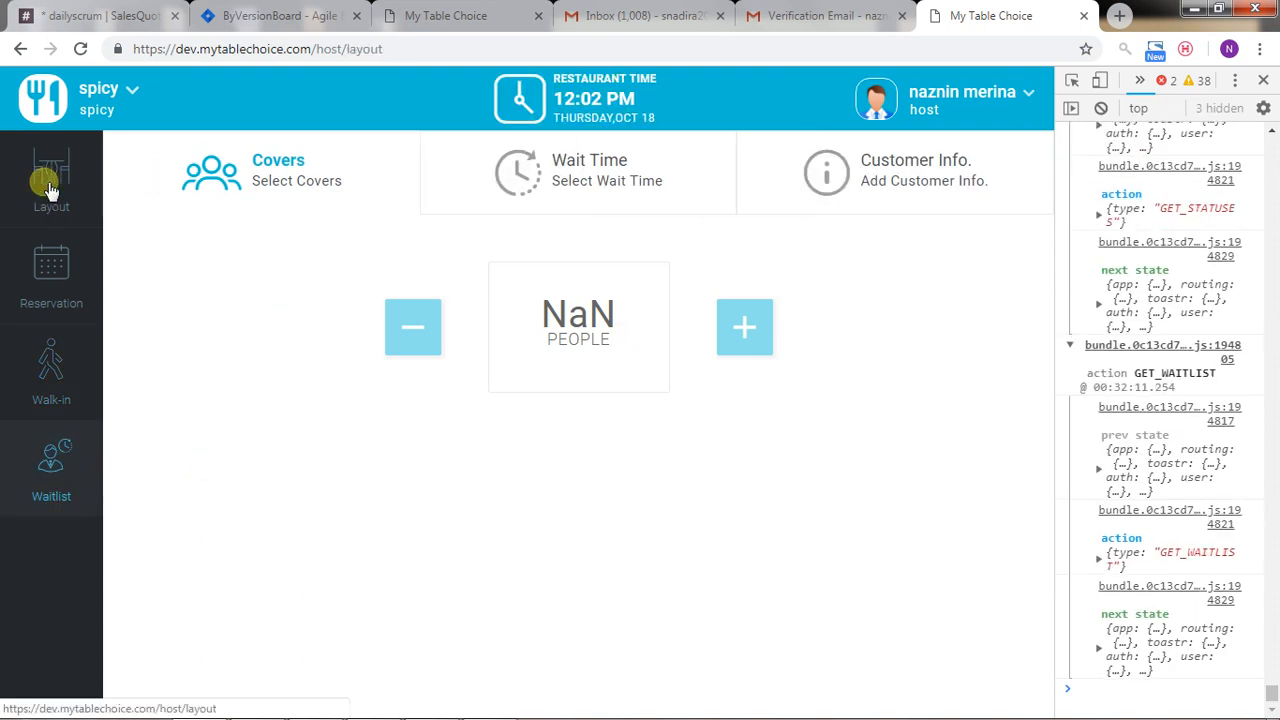
click(52, 180)
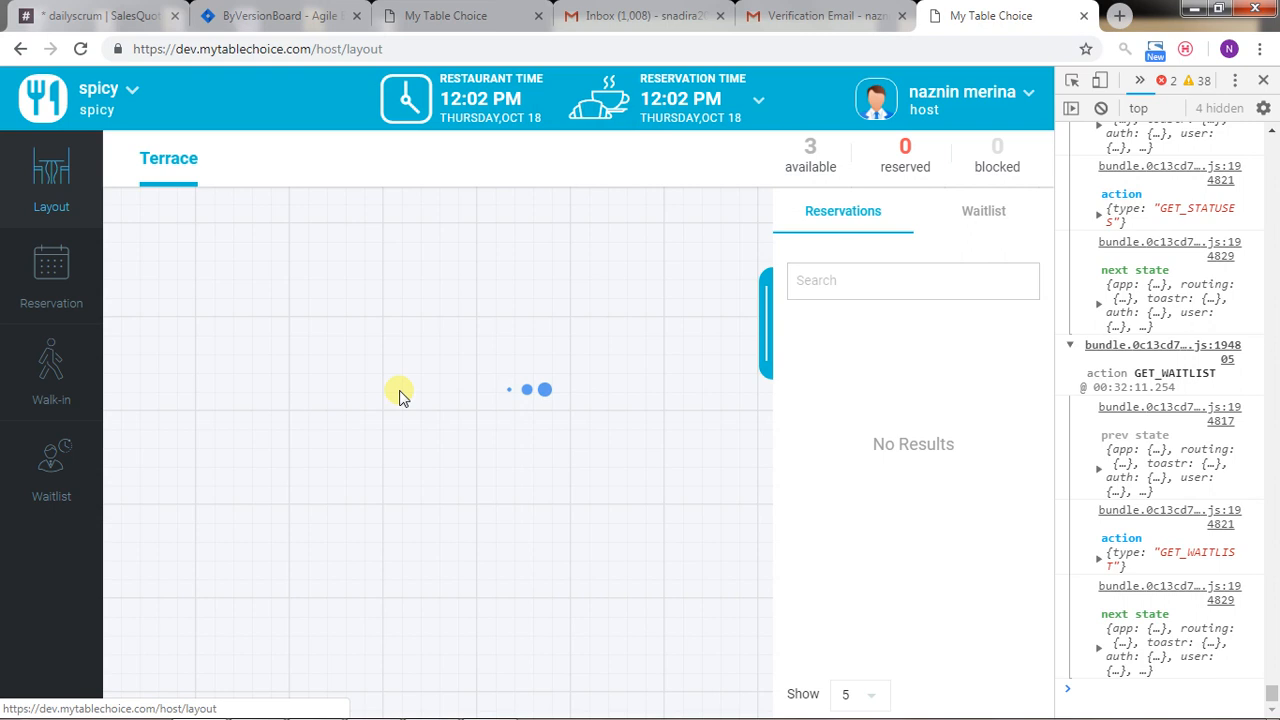
click(52, 276)
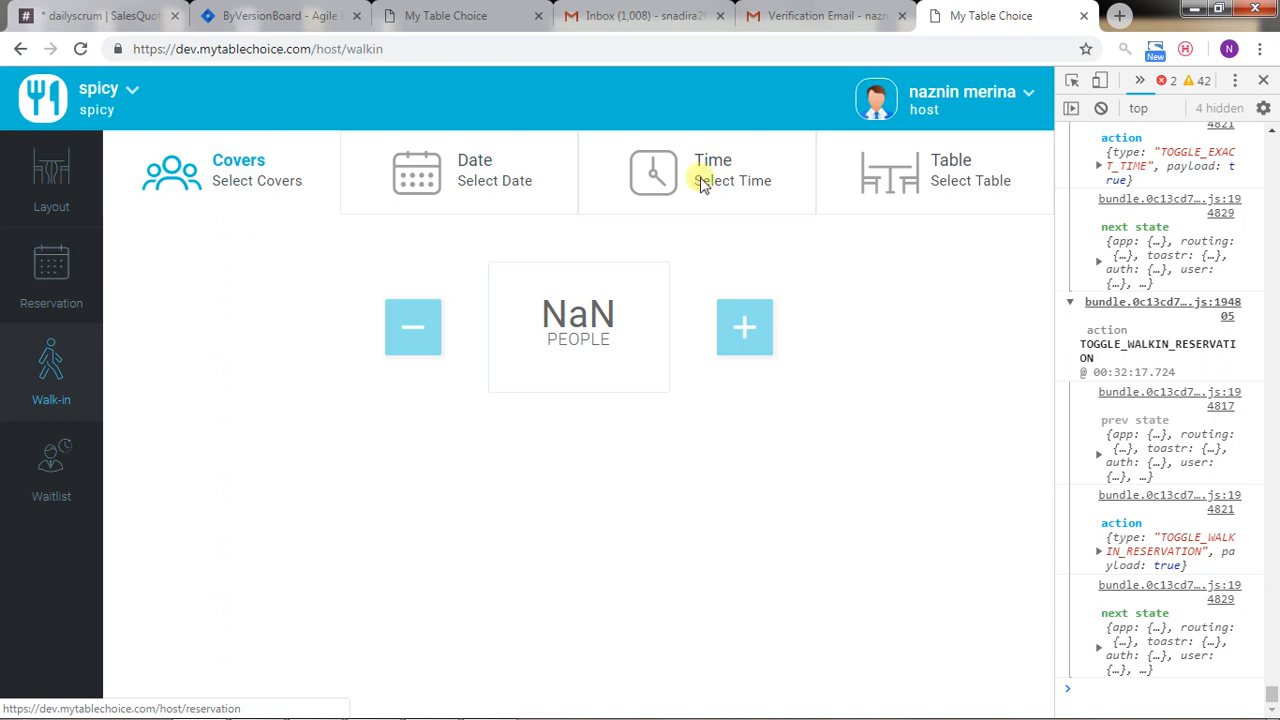
- Switch the role to owner and back to host, then view the host reservation page
click(944, 92)
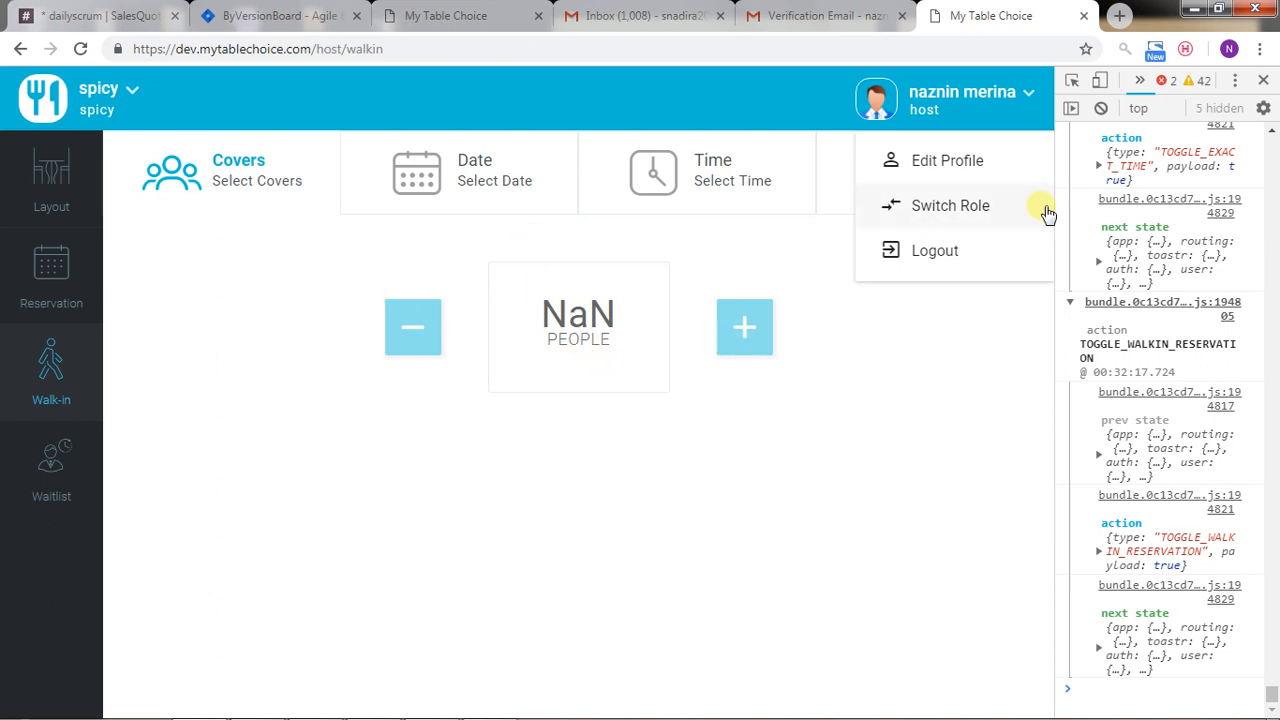
mouse_move(960, 210)
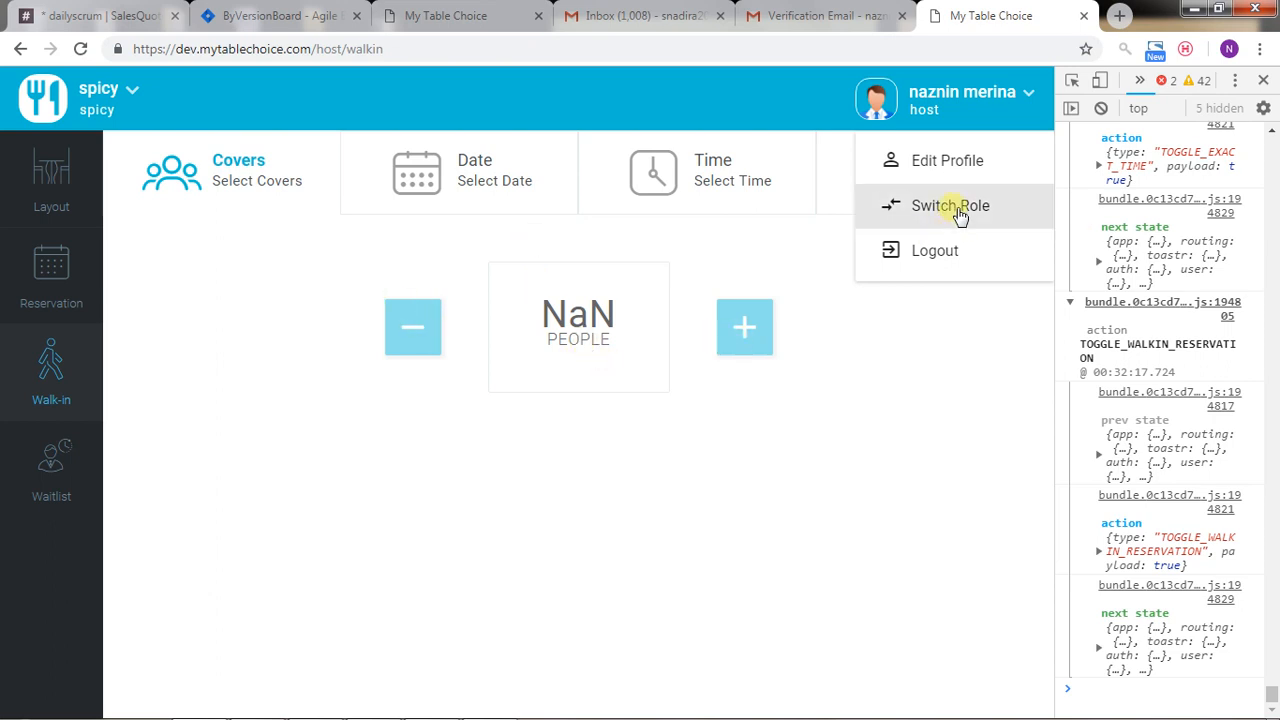
click(950, 206)
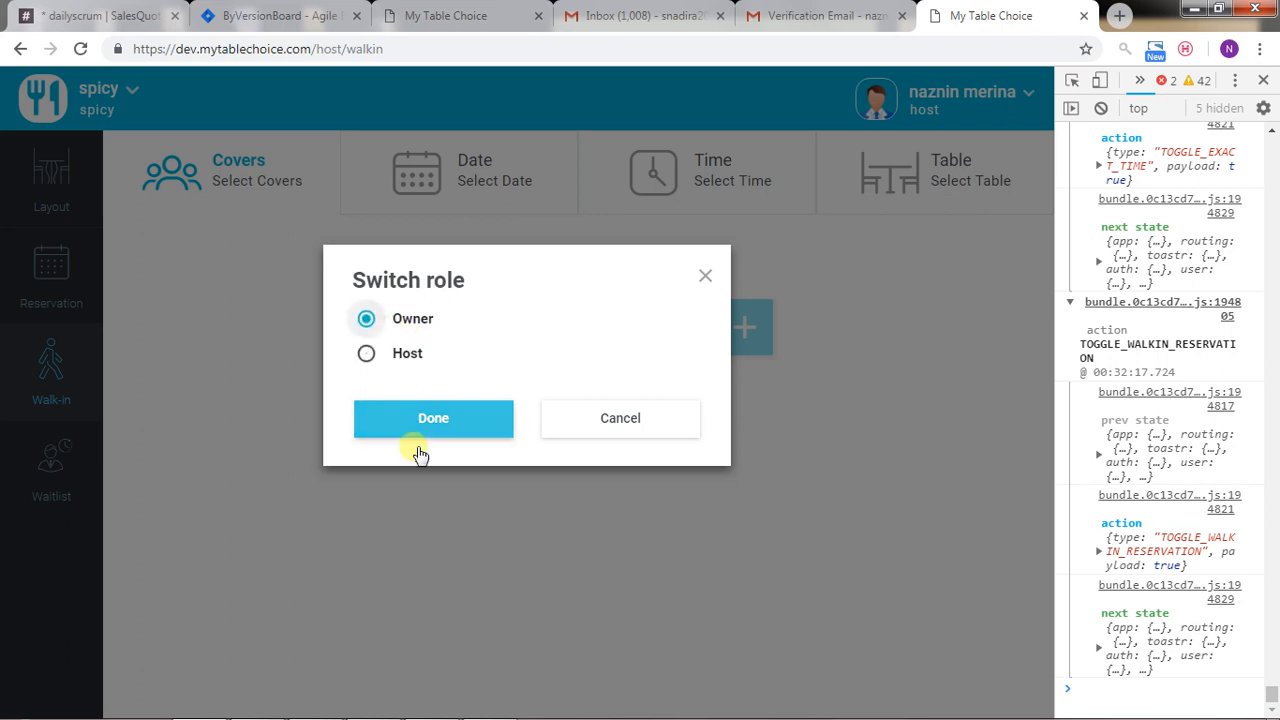
click(432, 418)
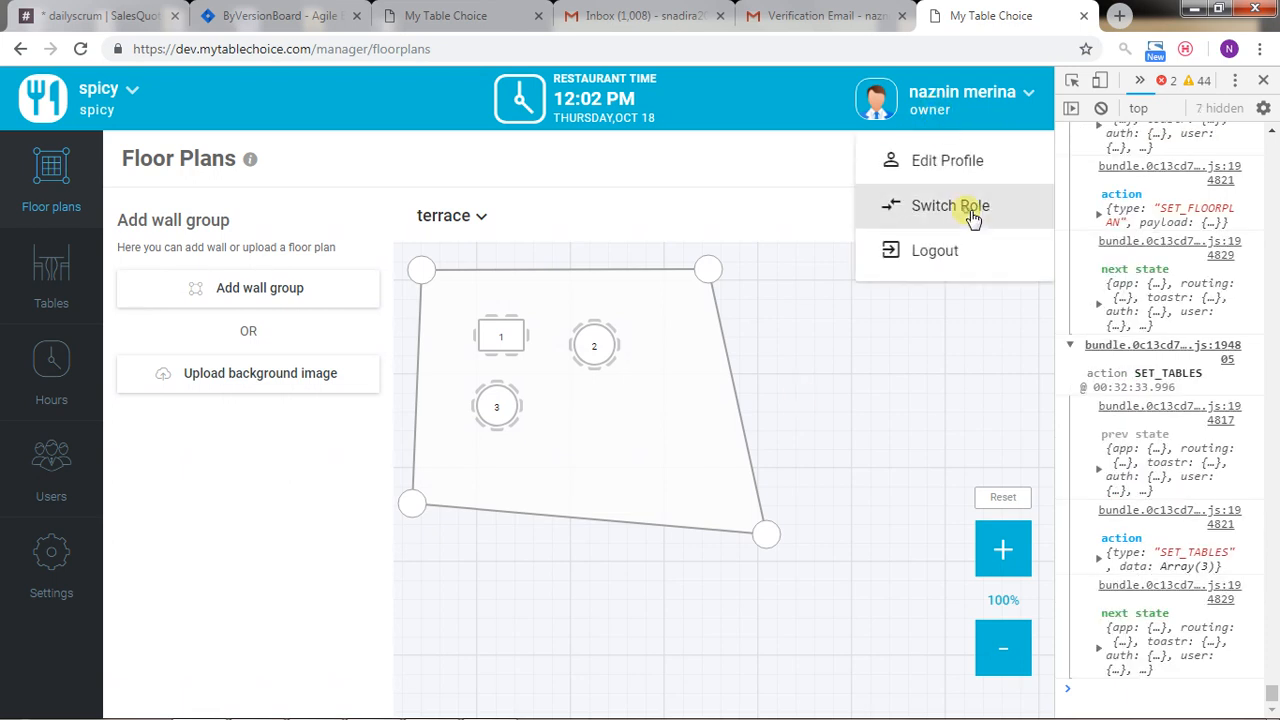
click(948, 204)
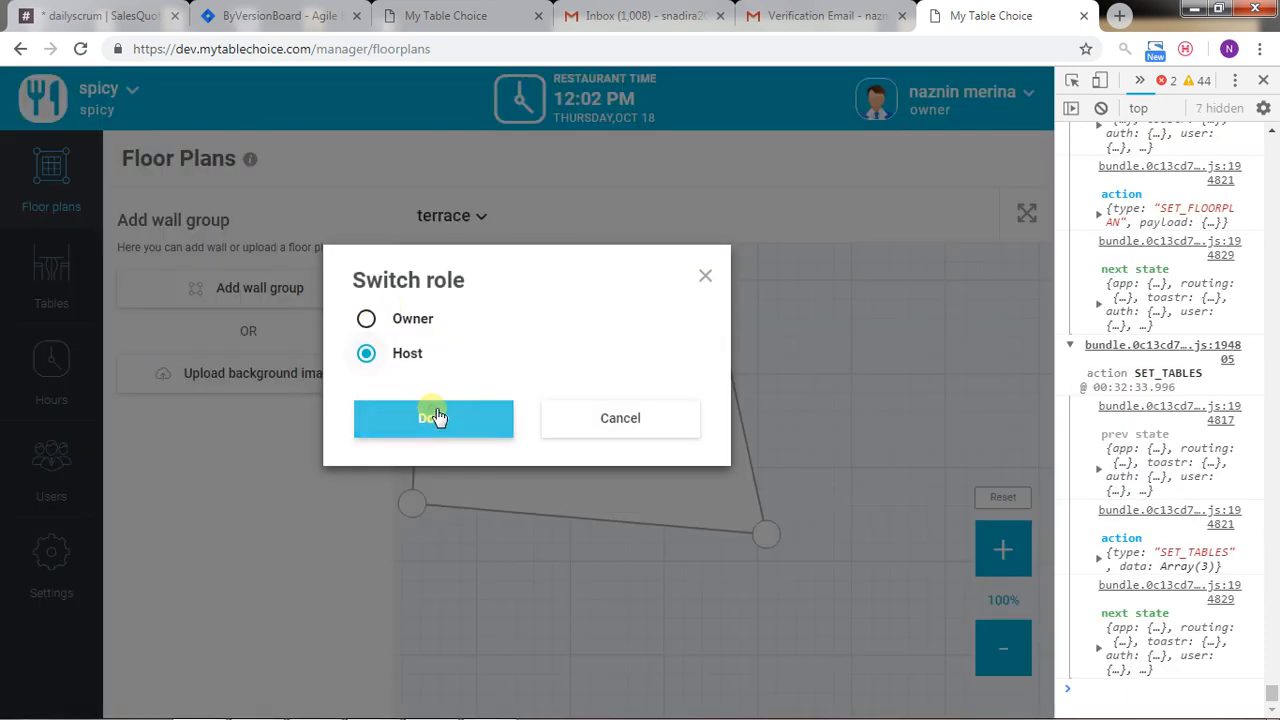
click(432, 418)
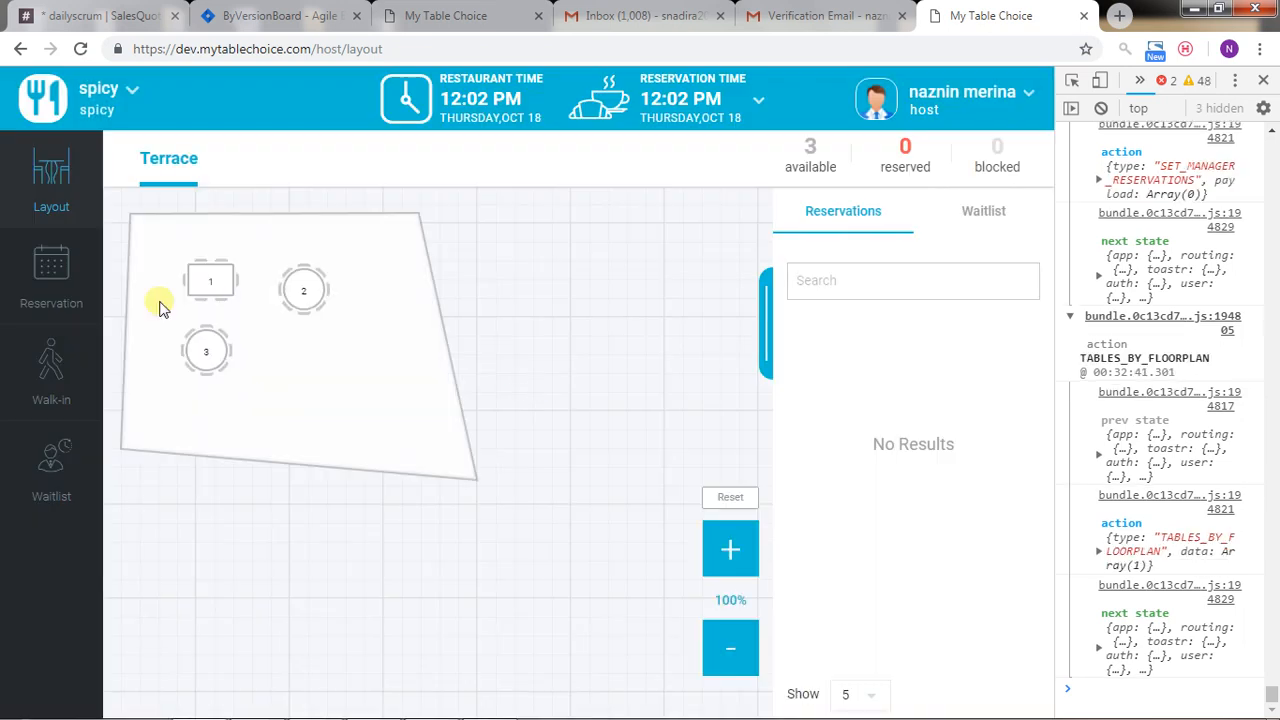
click(52, 276)
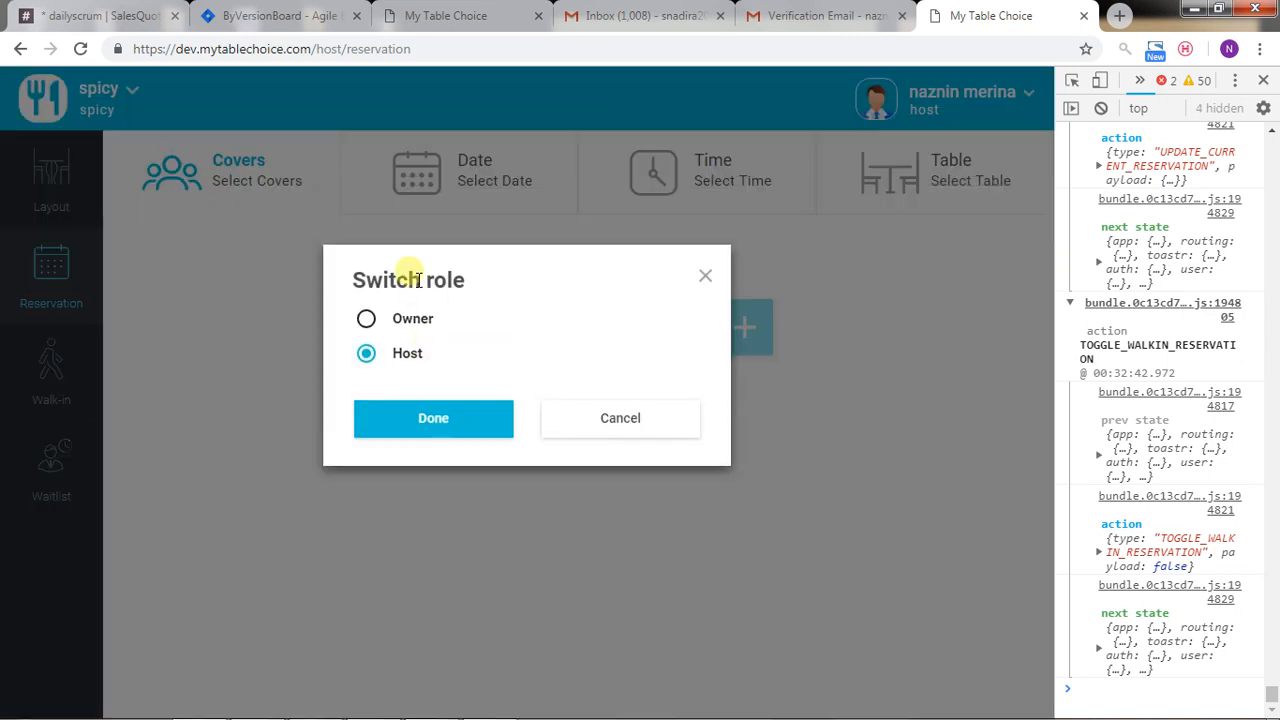
- Switch to the owner role so the Terrace floor plan loads
click(366, 318)
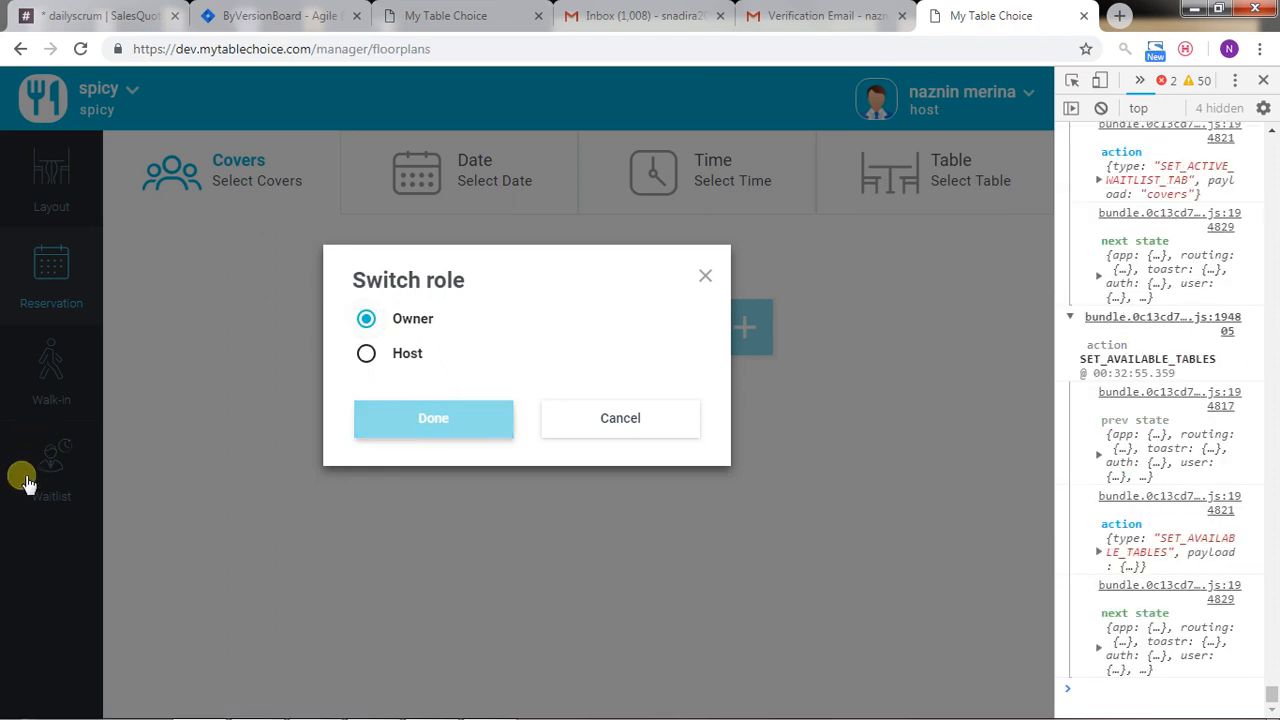
click(432, 418)
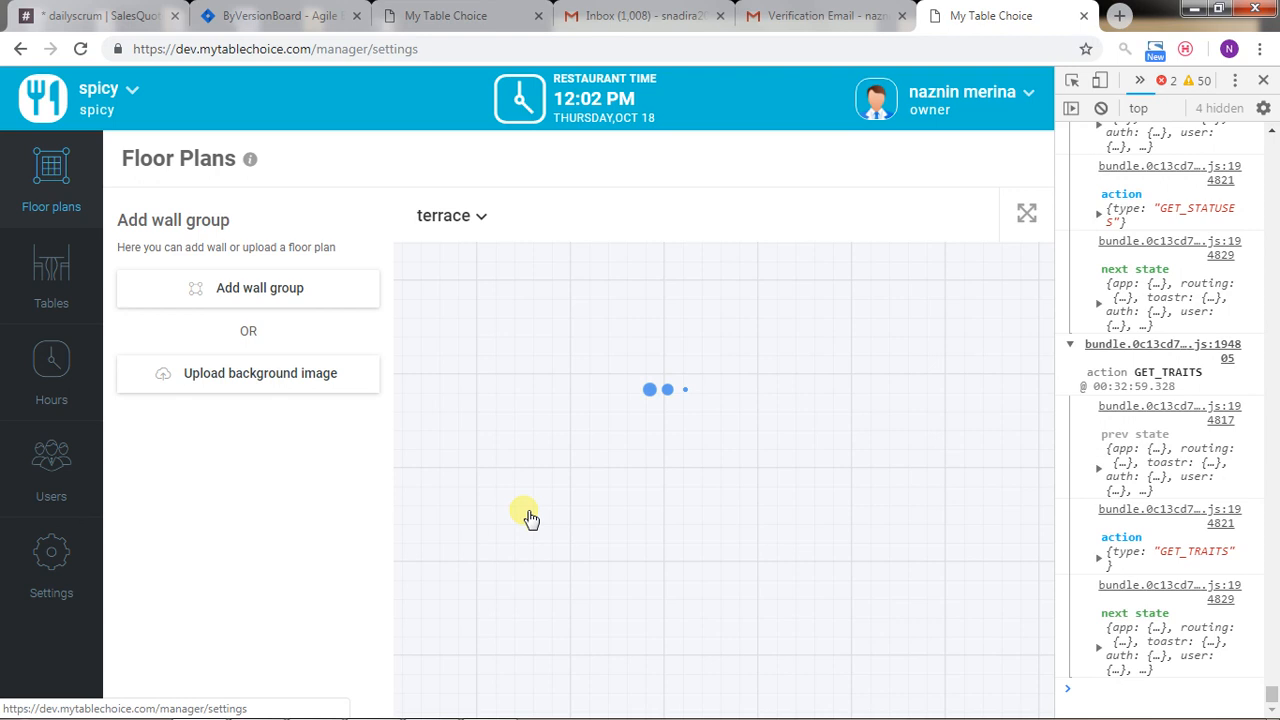
- Set the Tables Count in restaurant settings to 10 Tables
click(50, 560)
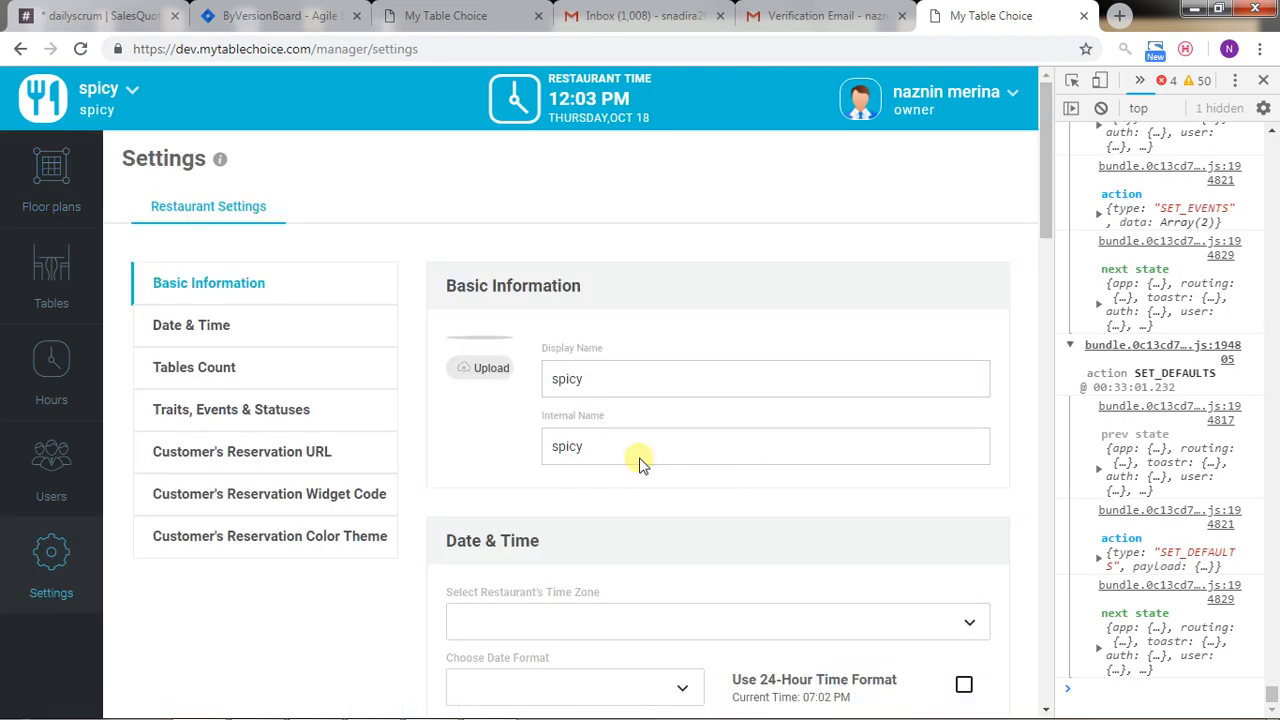
scroll(down, 3)
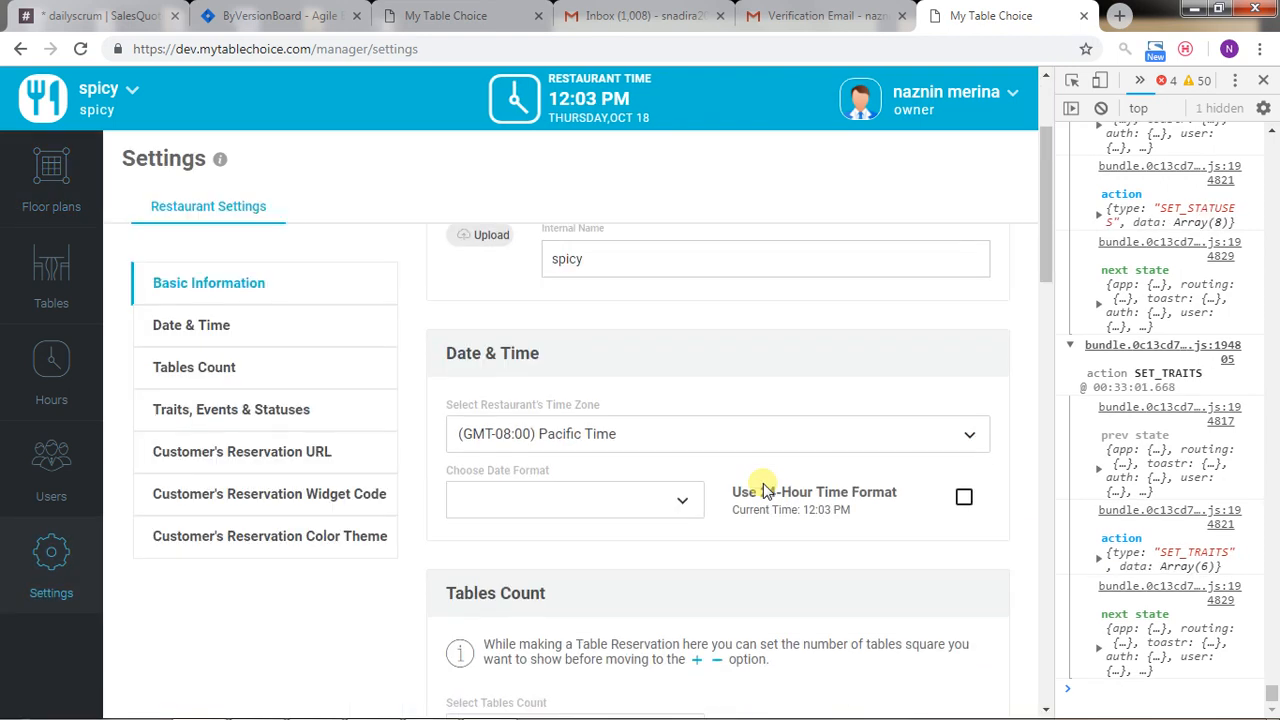
scroll(down, 3)
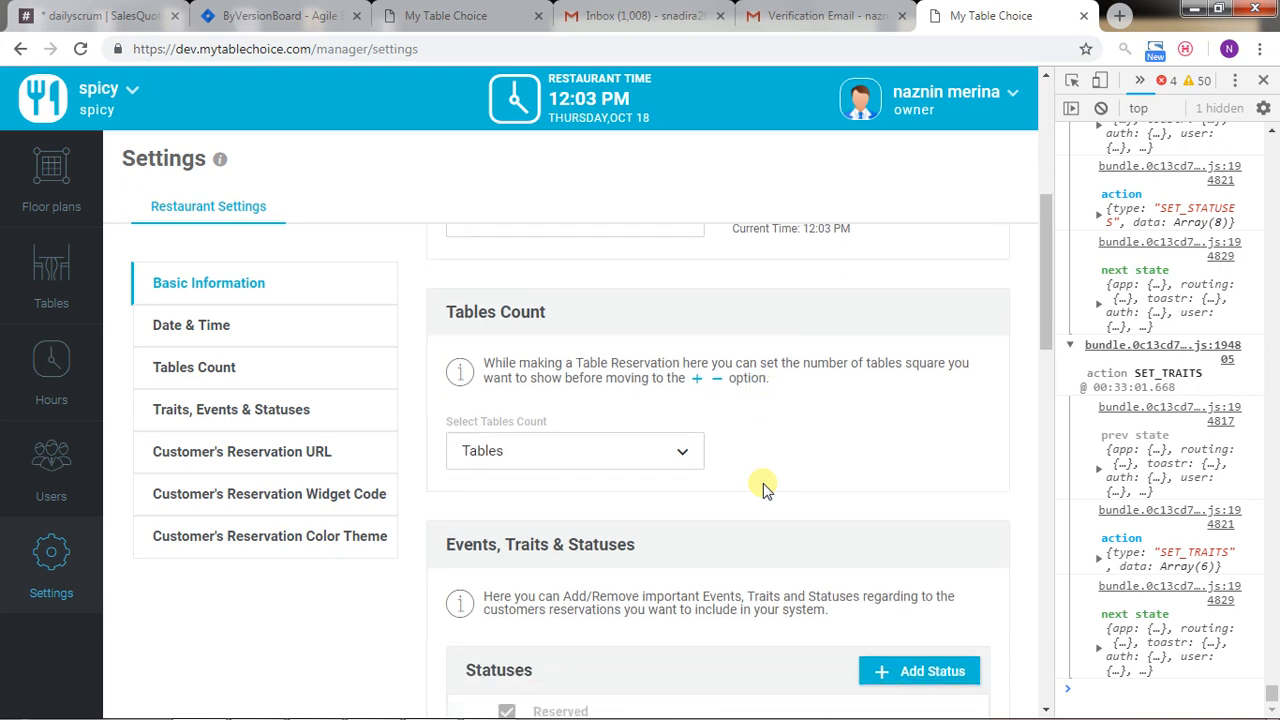
scroll(down, 3)
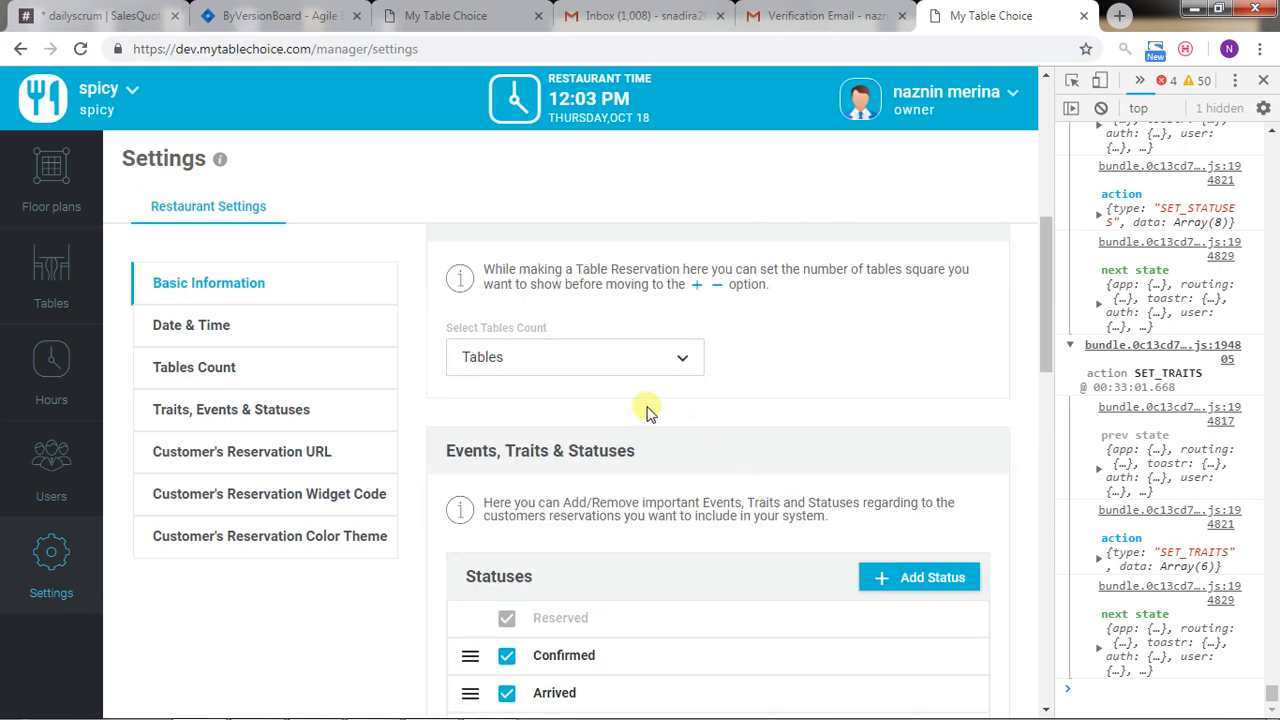
click(574, 356)
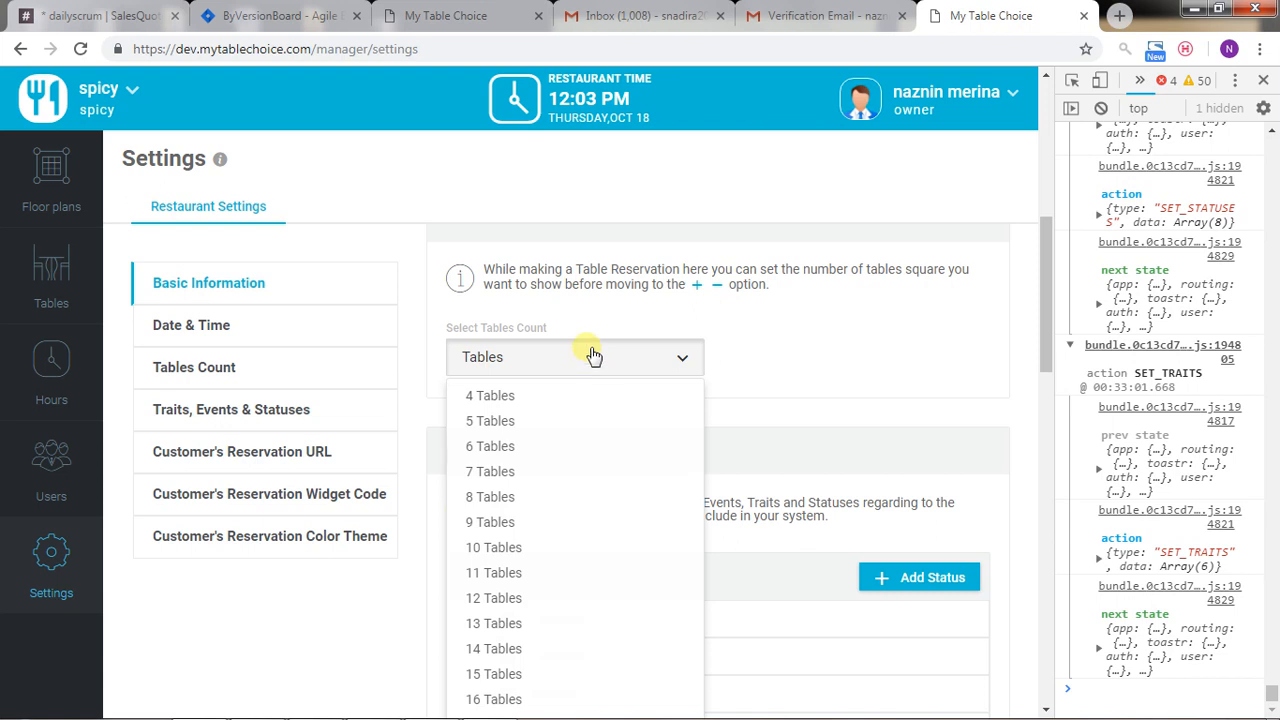
mouse_move(504, 374)
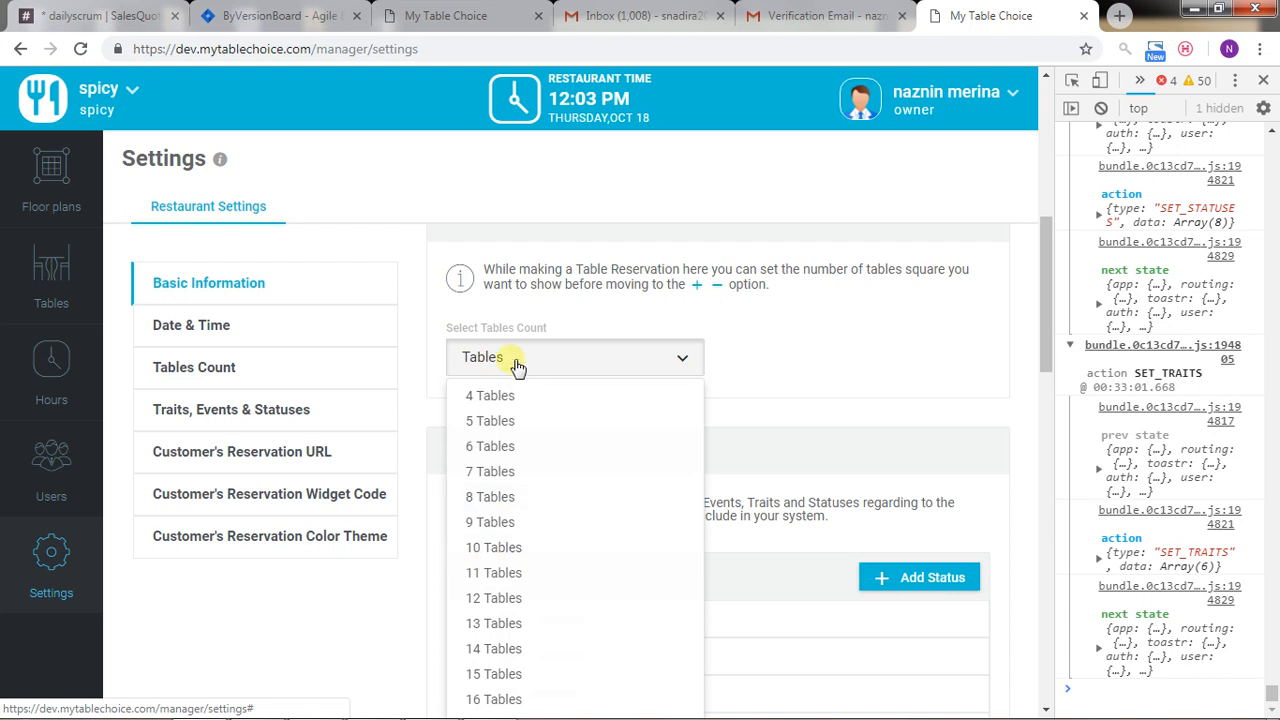
mouse_move(544, 360)
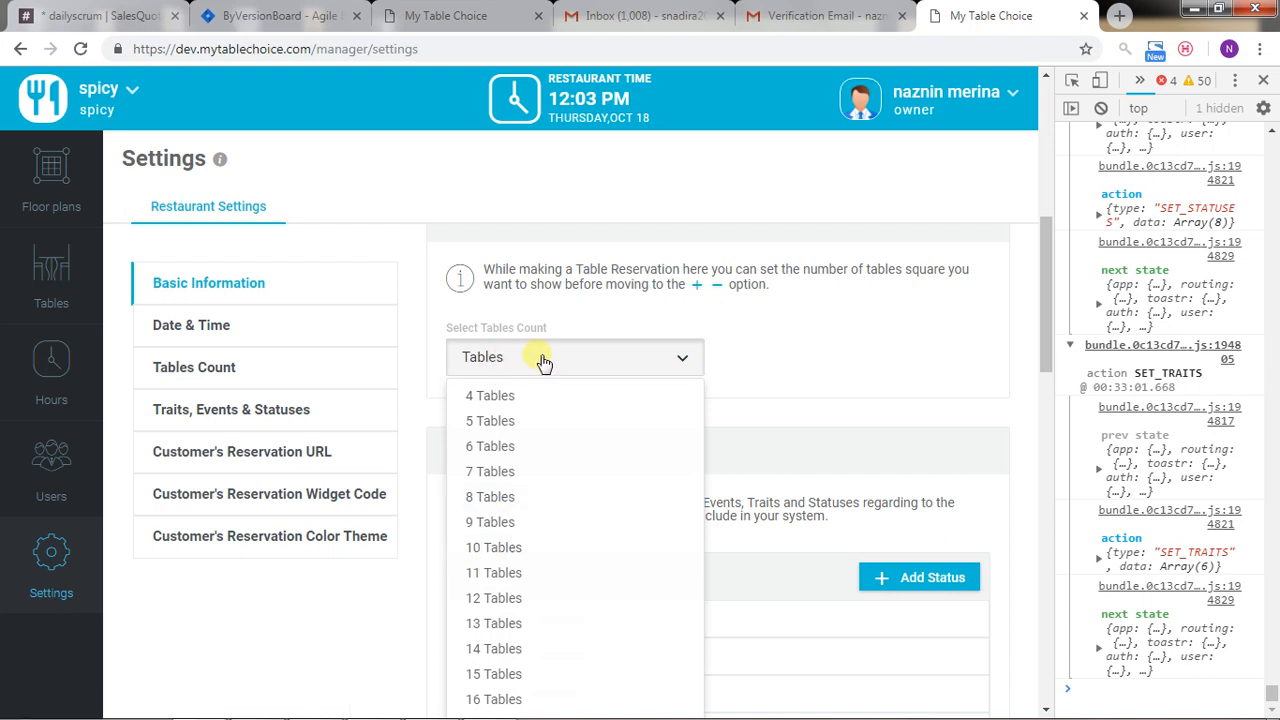
click(492, 548)
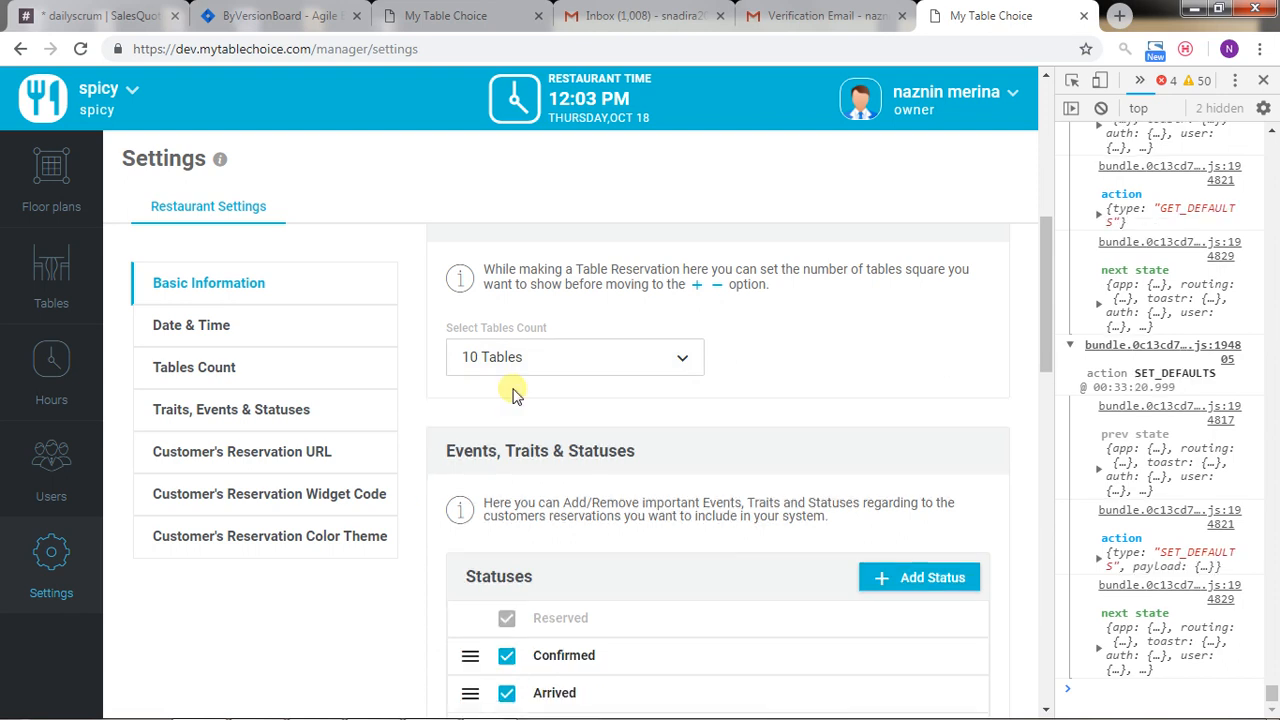
mouse_move(704, 292)
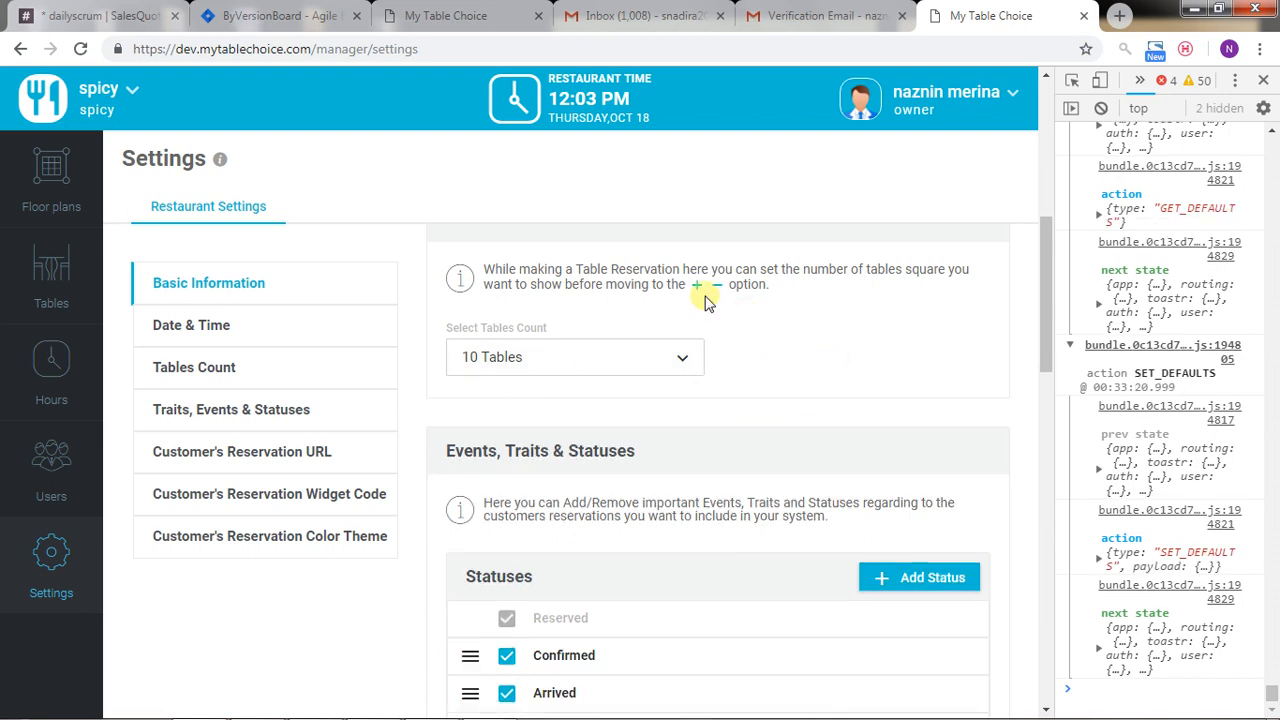
mouse_move(468, 420)
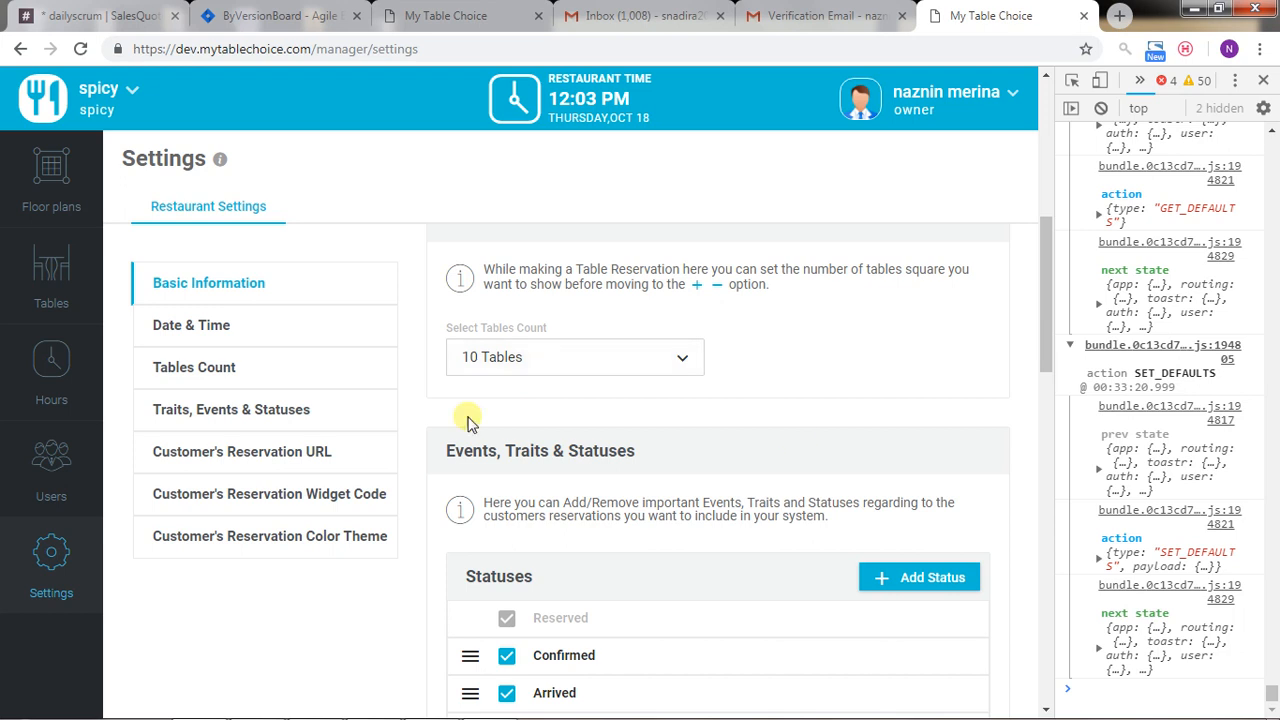
- Begin switching the user role from the account menu
click(944, 92)
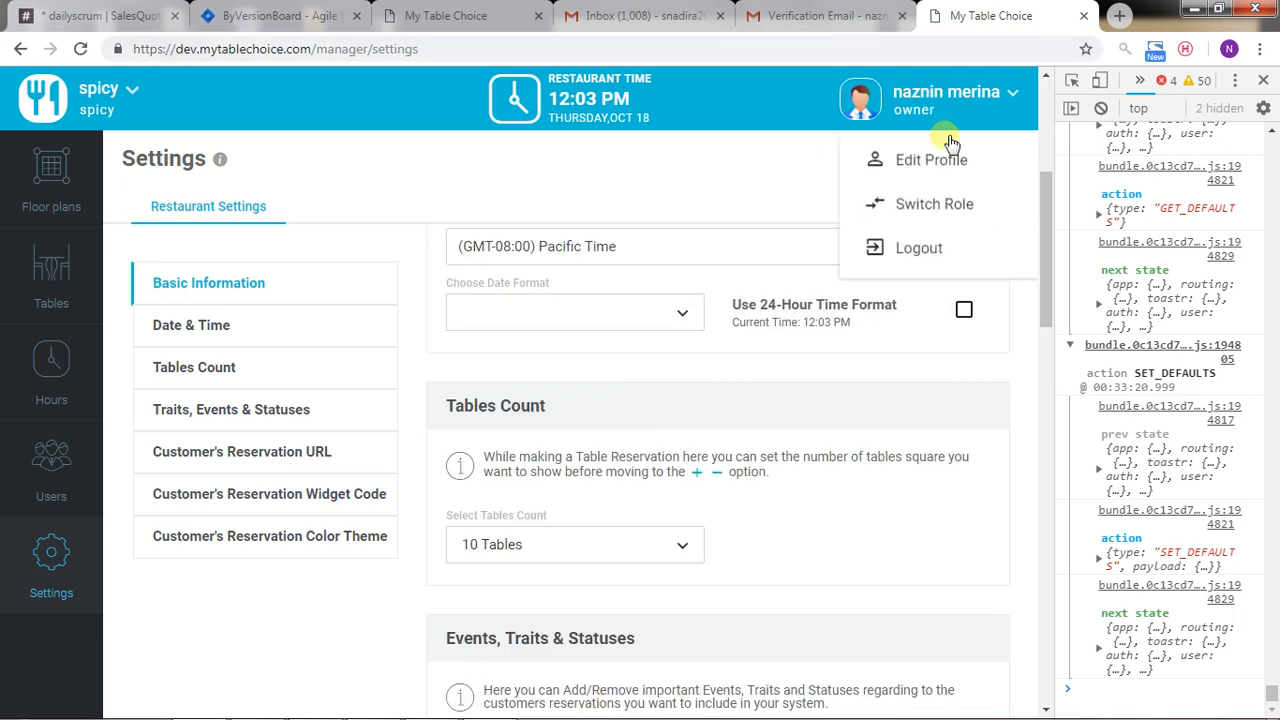
click(932, 204)
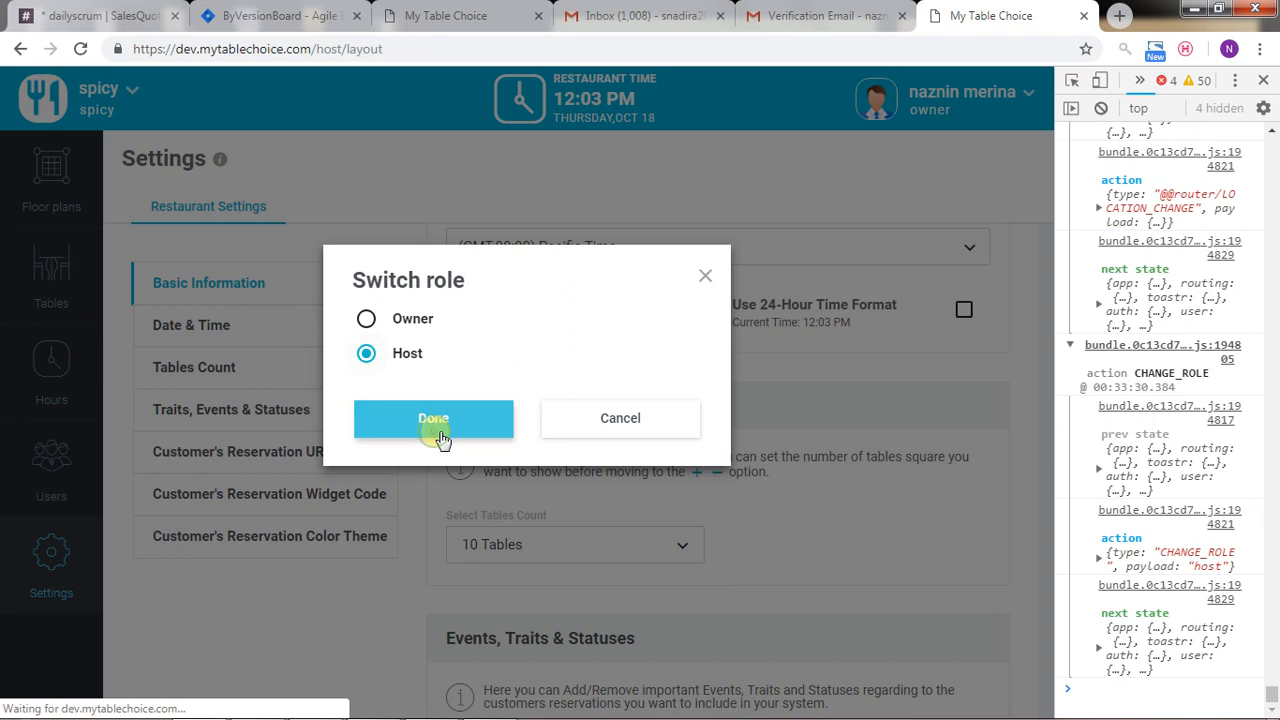
- Confirm the host role, whose reservation page offers covers 01 to 10 people
click(434, 418)
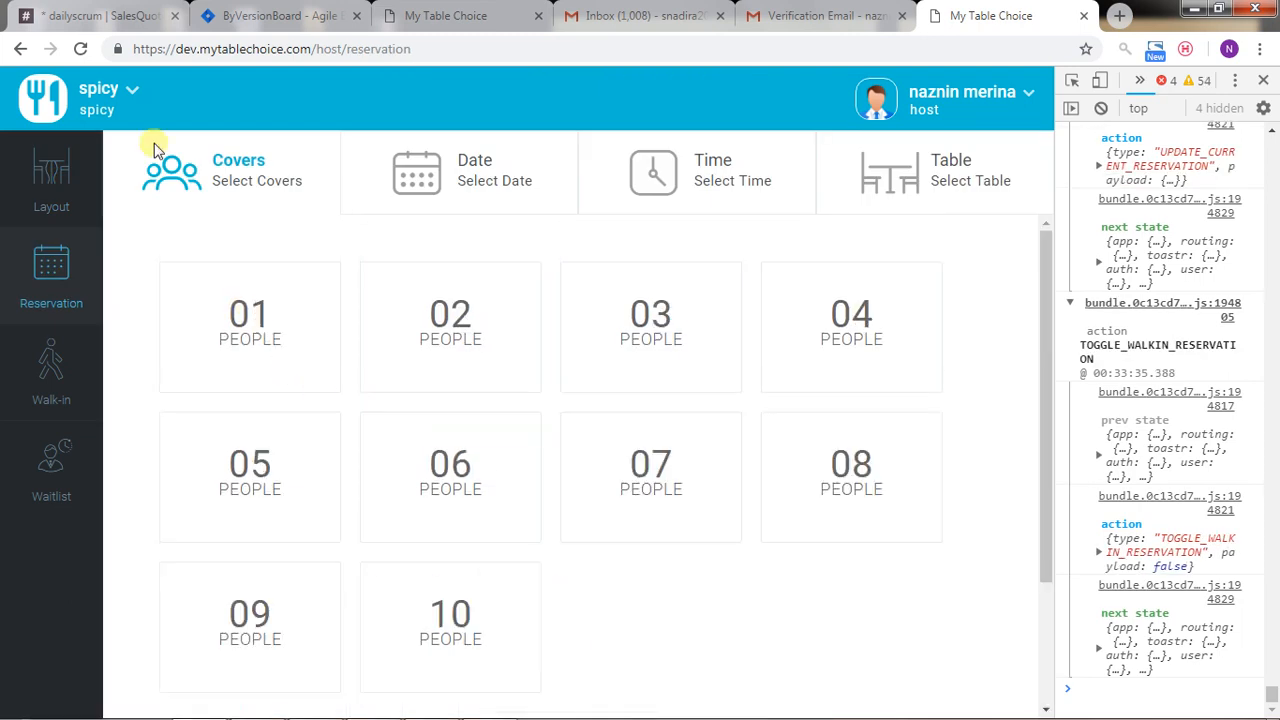
click(130, 96)
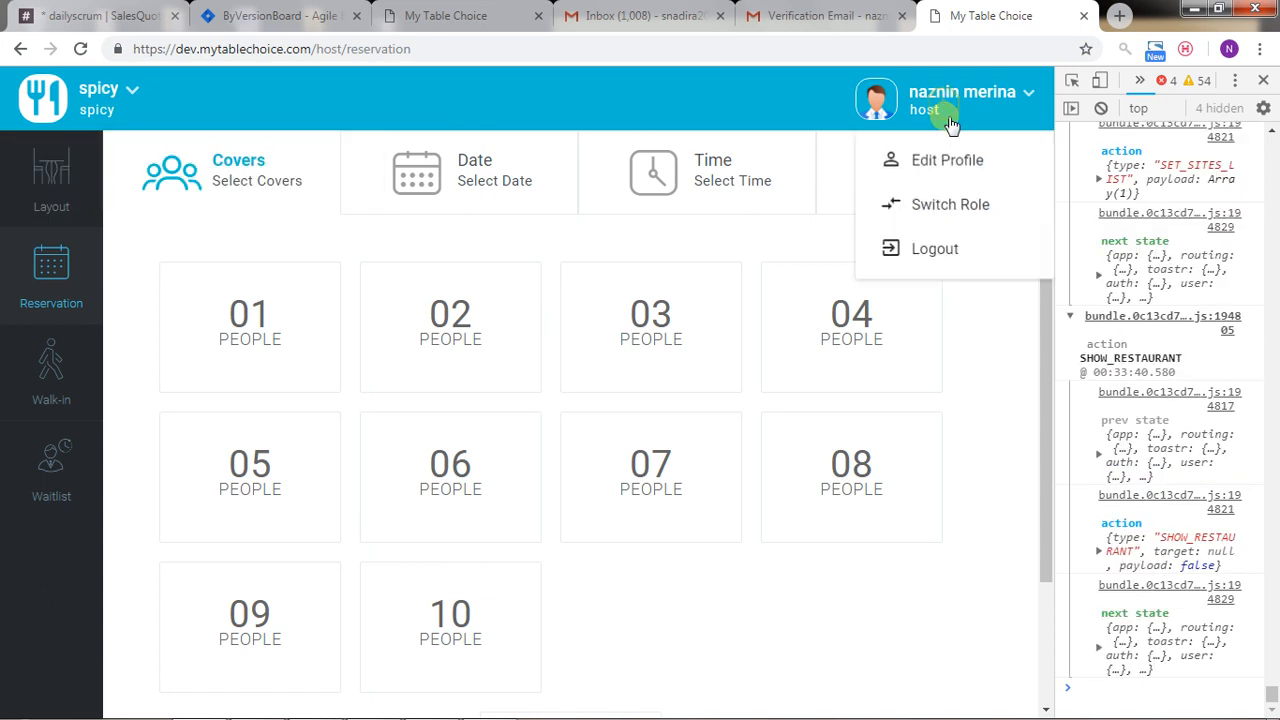
- Switch back to the owner role on spicy's Terrace plan and bring up the restaurant list
click(948, 204)
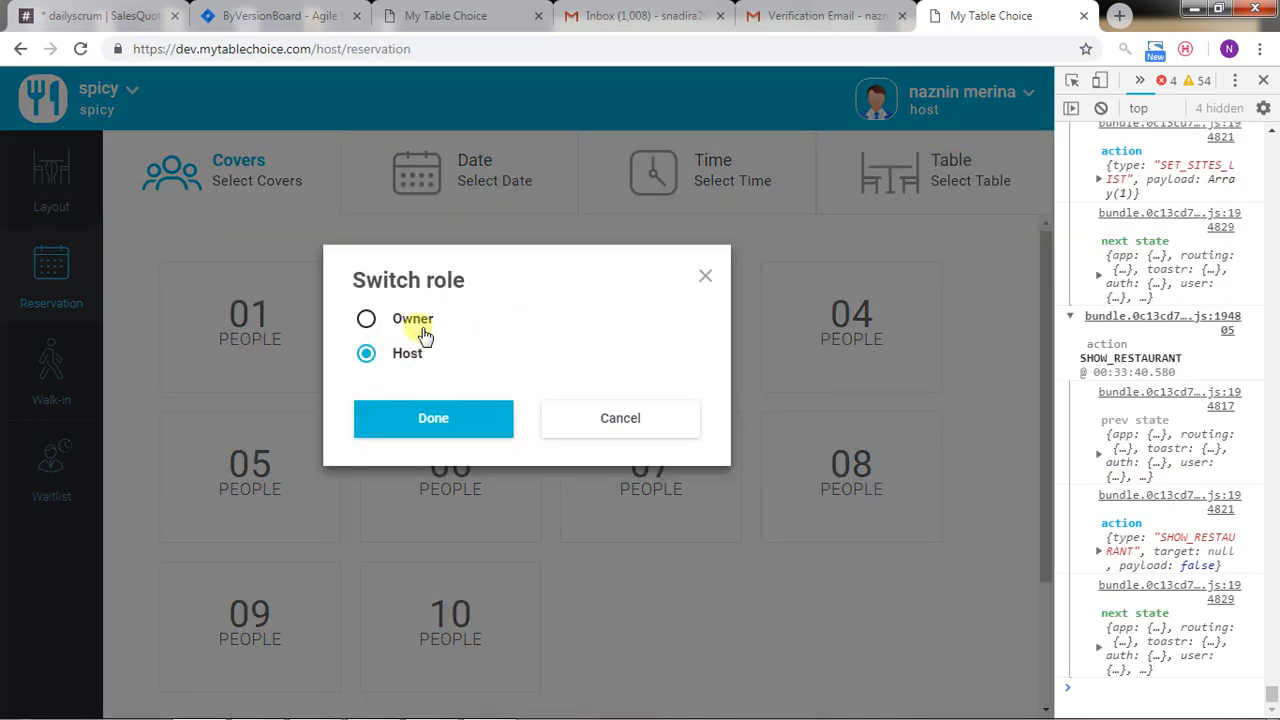
click(366, 318)
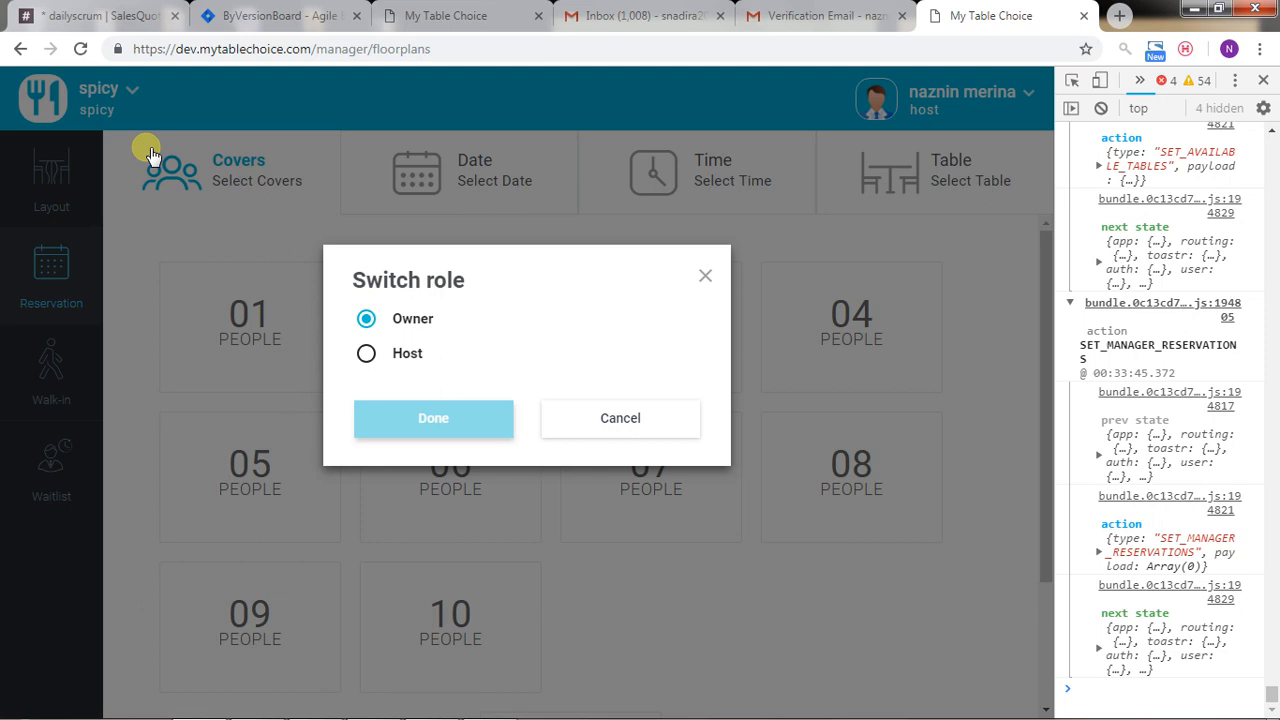
click(432, 420)
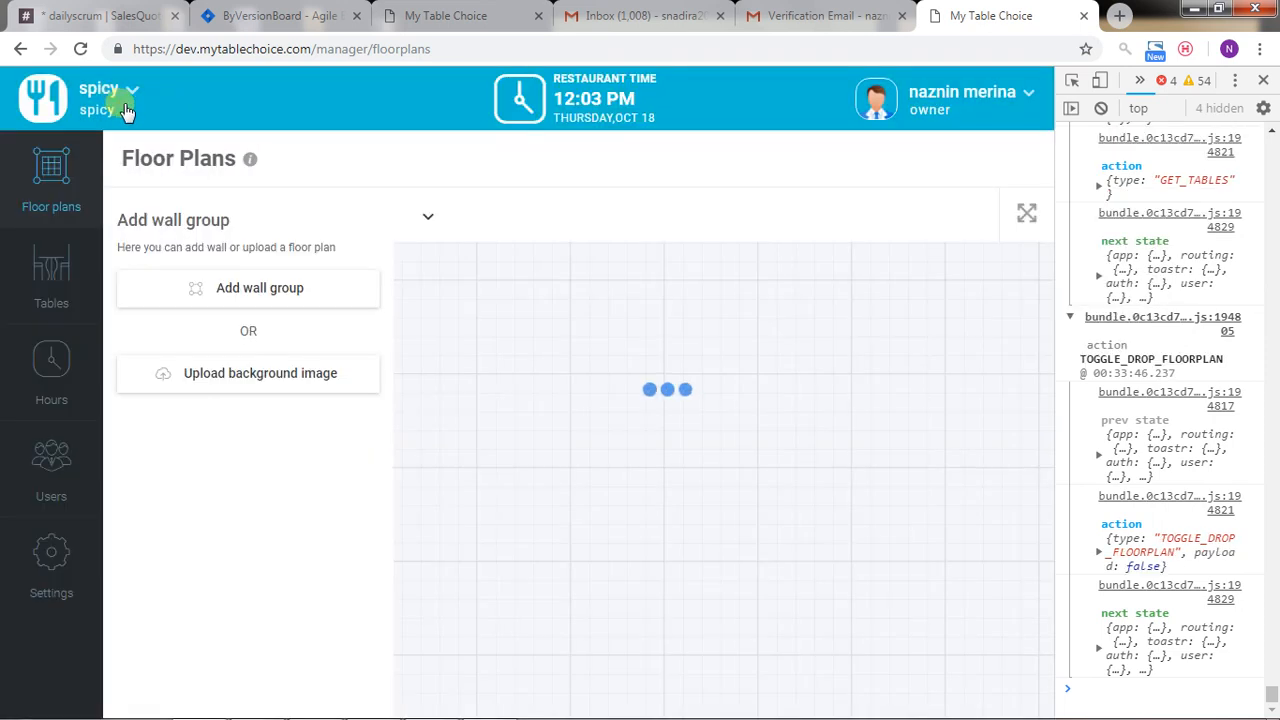
click(128, 98)
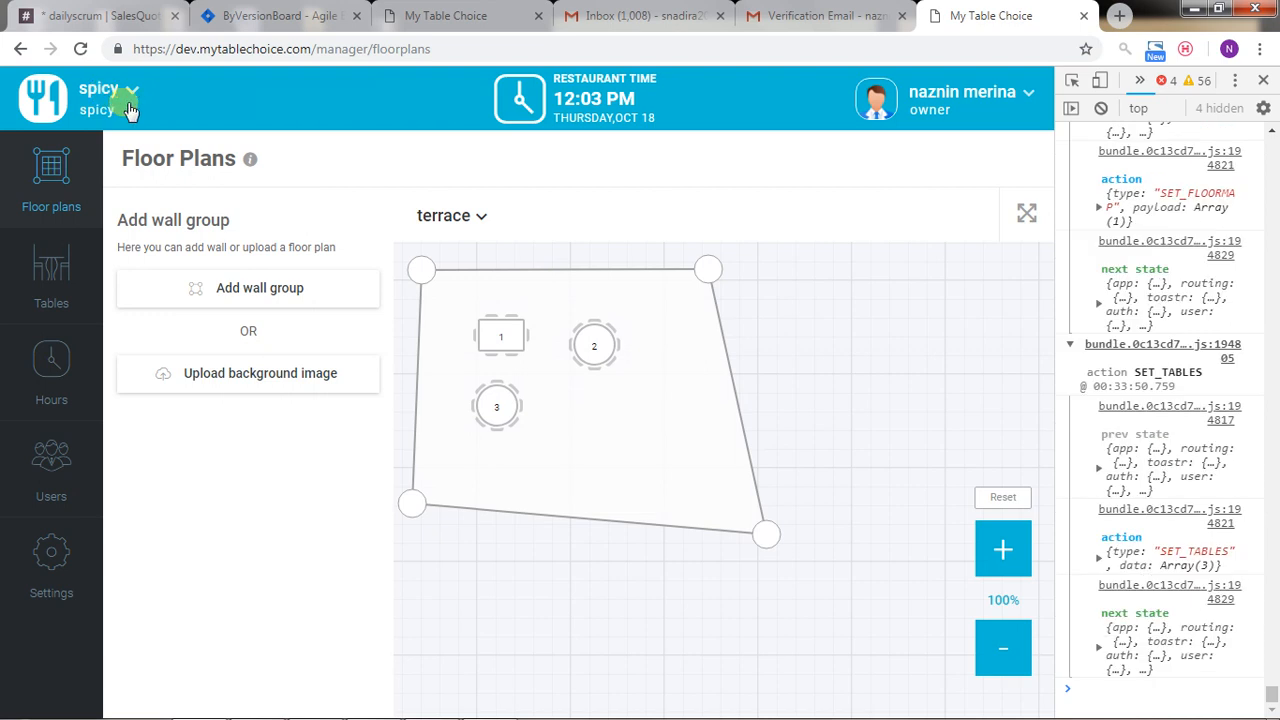
click(128, 96)
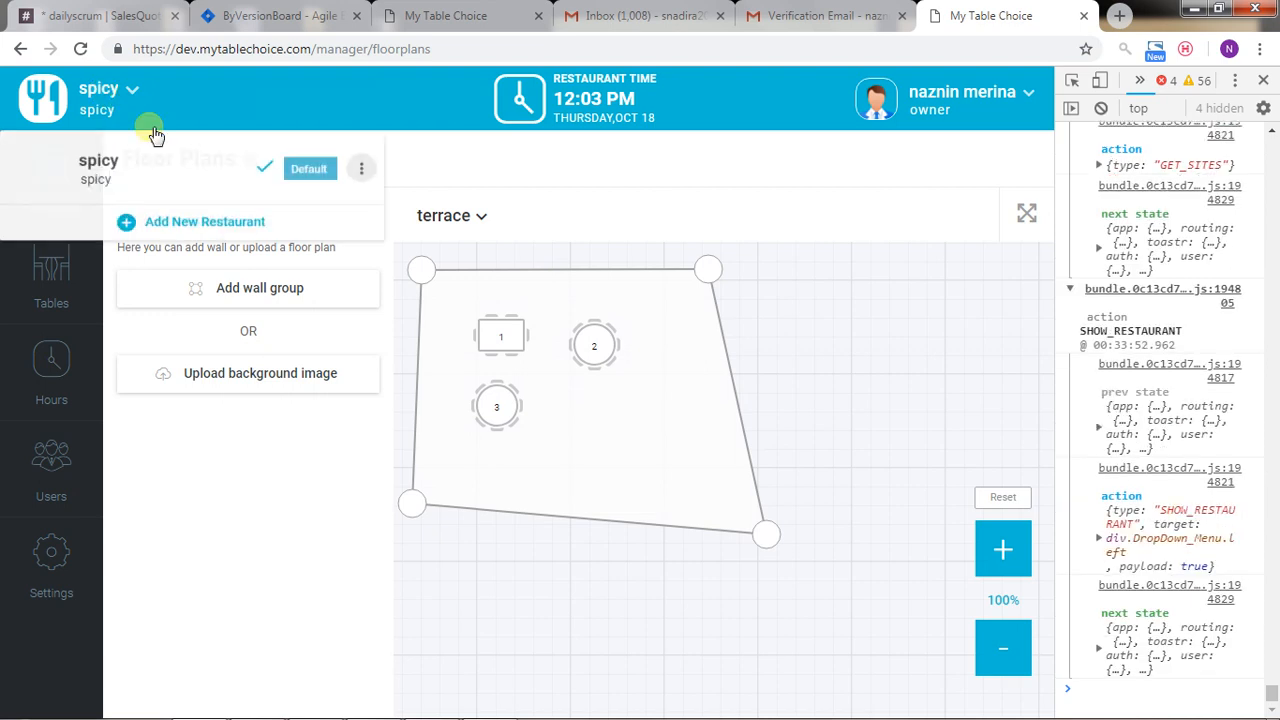
- Add a new restaurant jkhb with internal name jhbjh, save it and view its settings
click(204, 220)
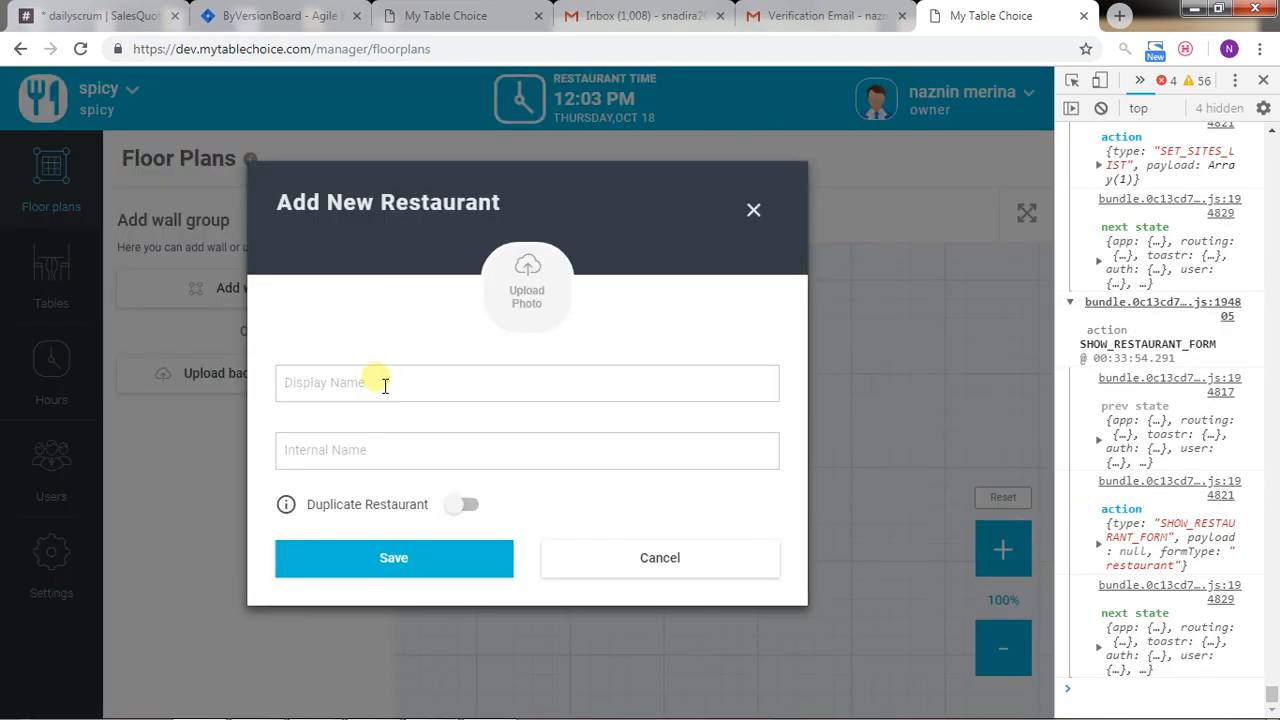
text(jhbjh)
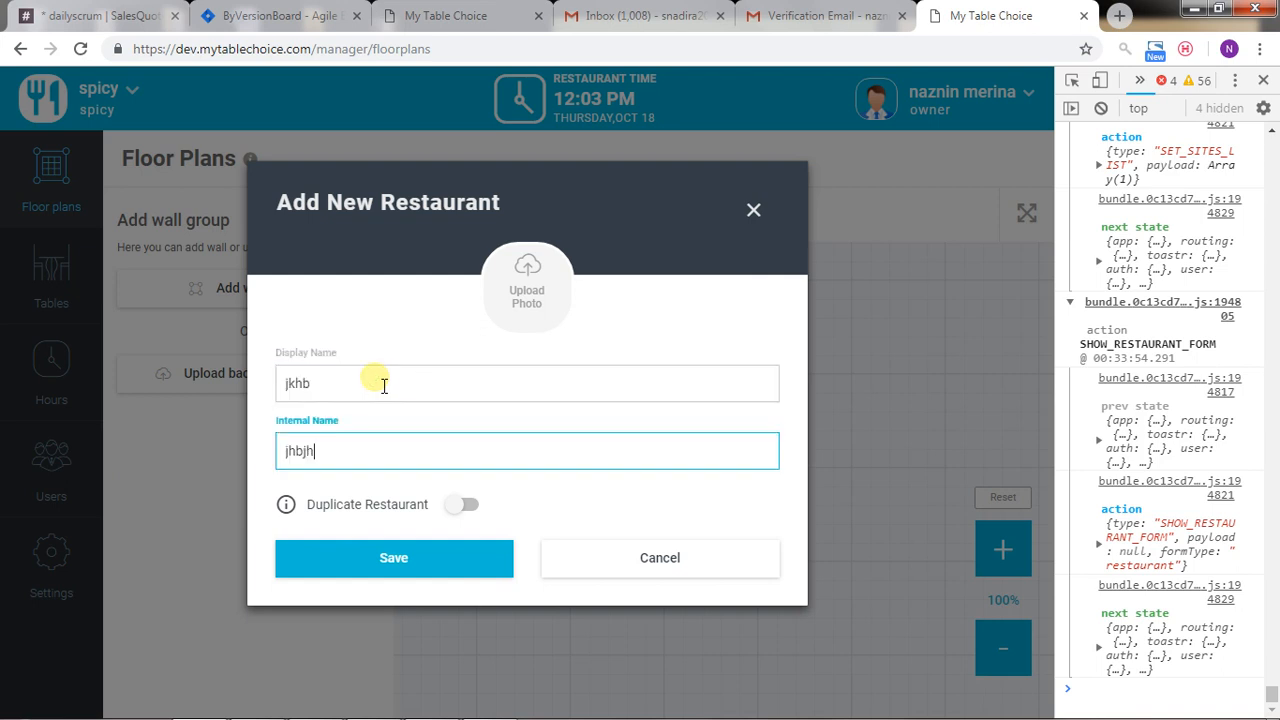
click(394, 558)
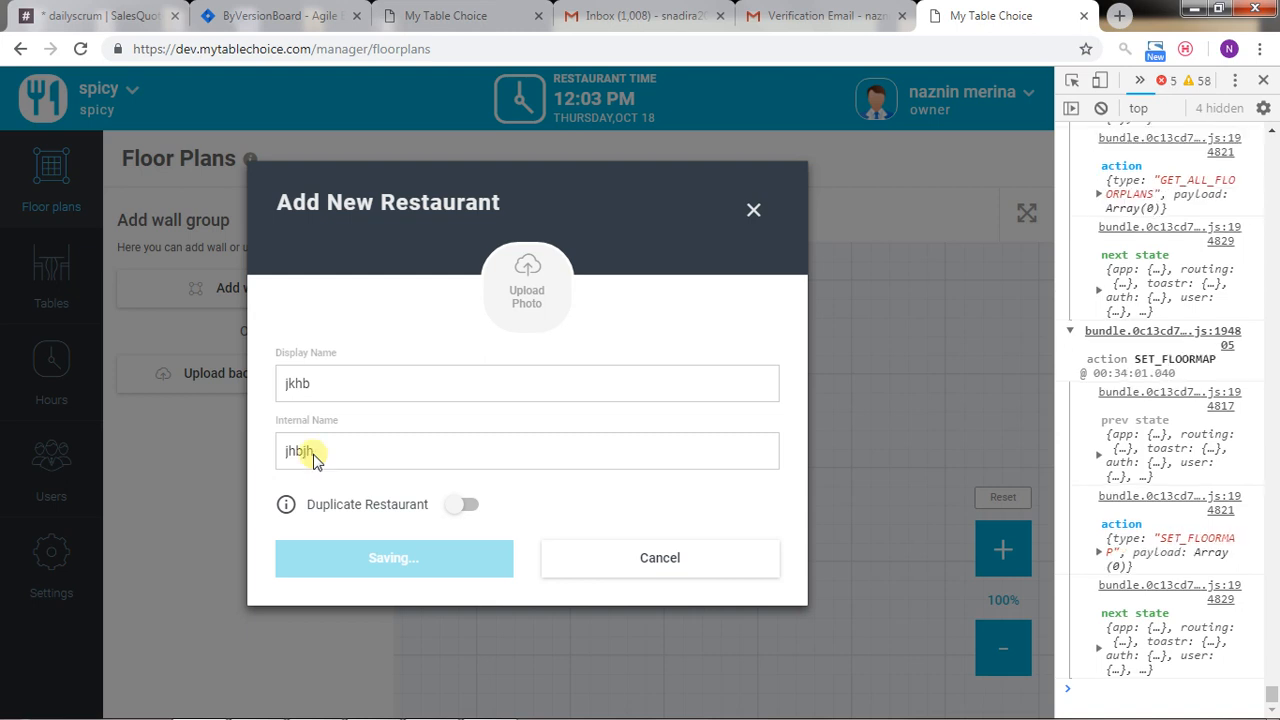
click(394, 558)
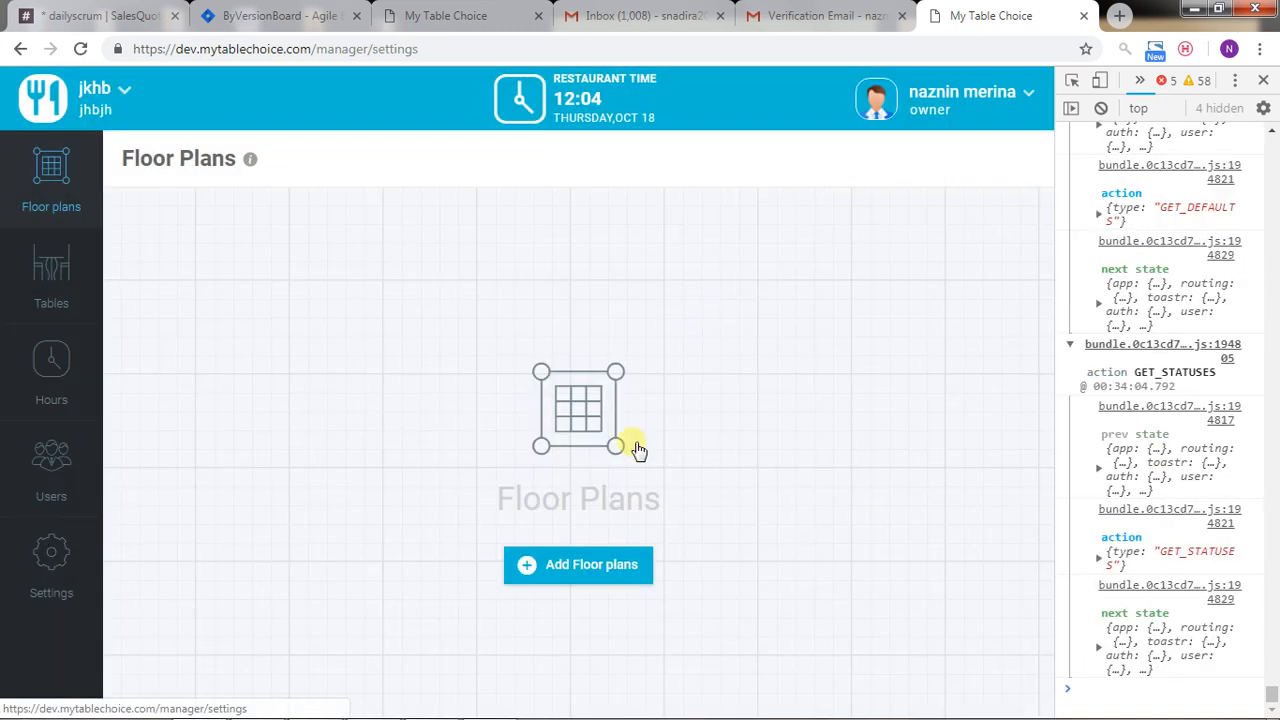
click(50, 556)
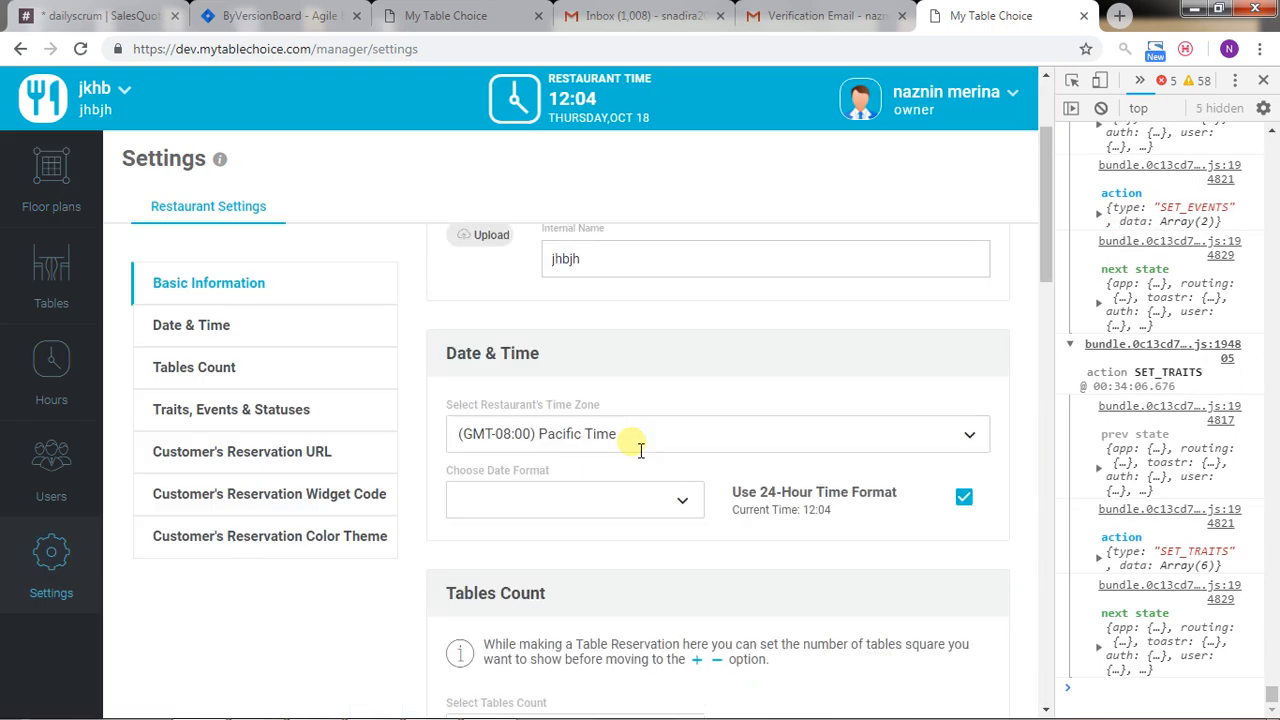
scroll(down, 3)
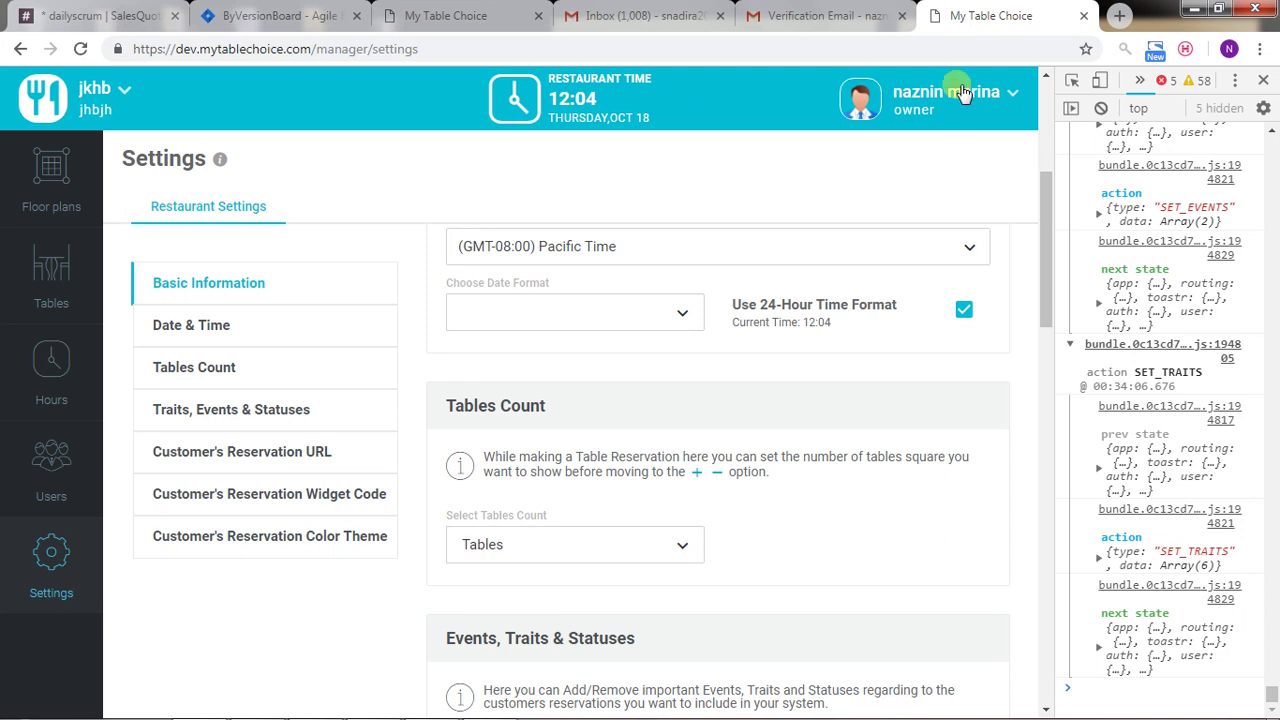
- Switch the jkhb restaurant to the host role
click(1010, 92)
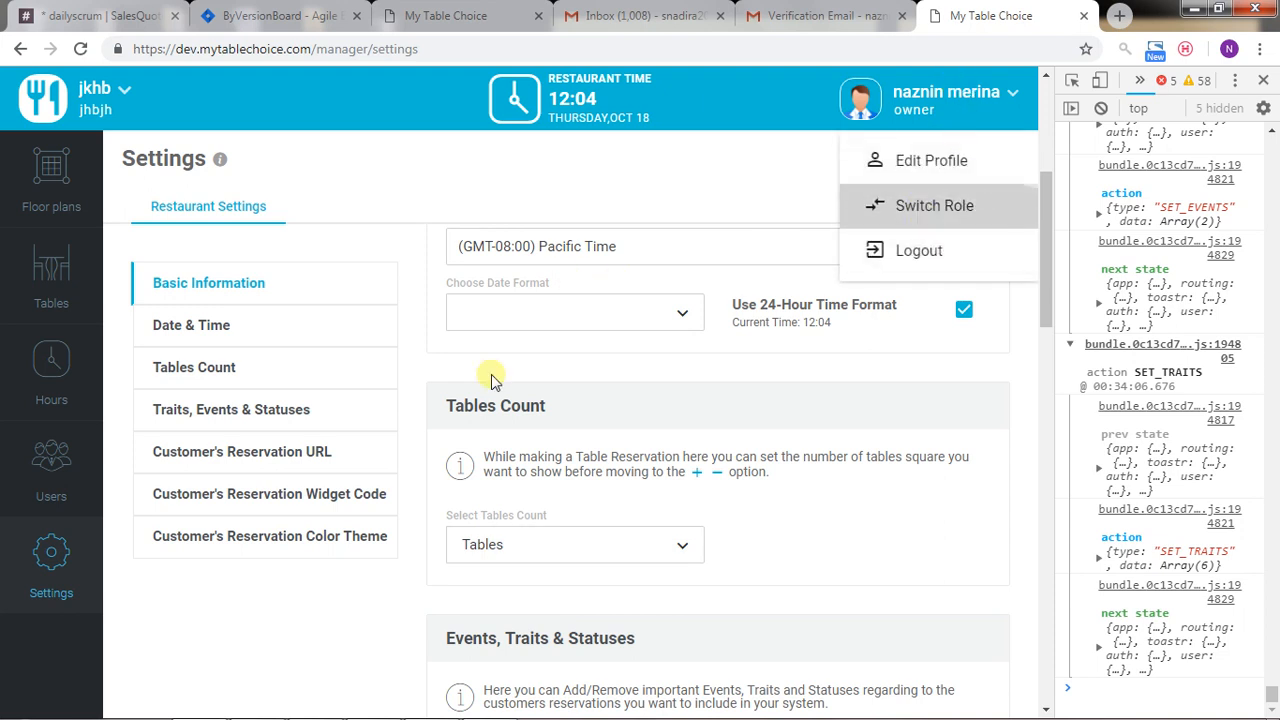
click(934, 204)
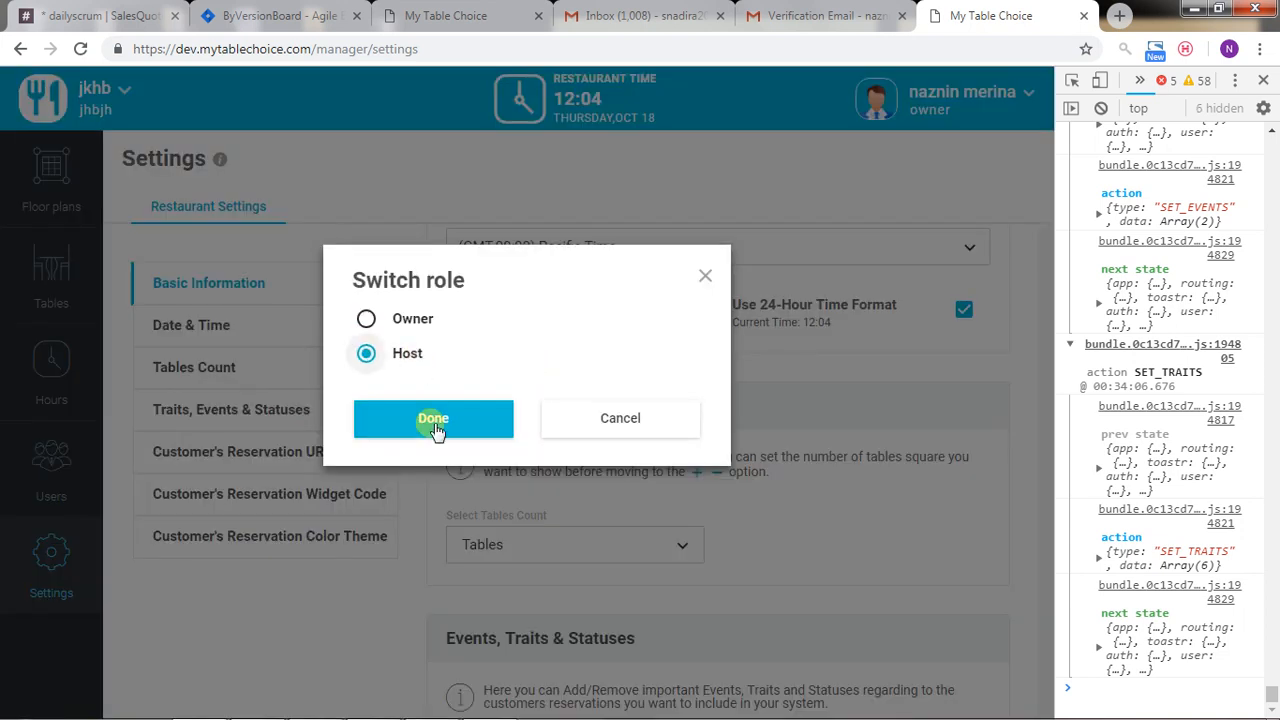
click(432, 418)
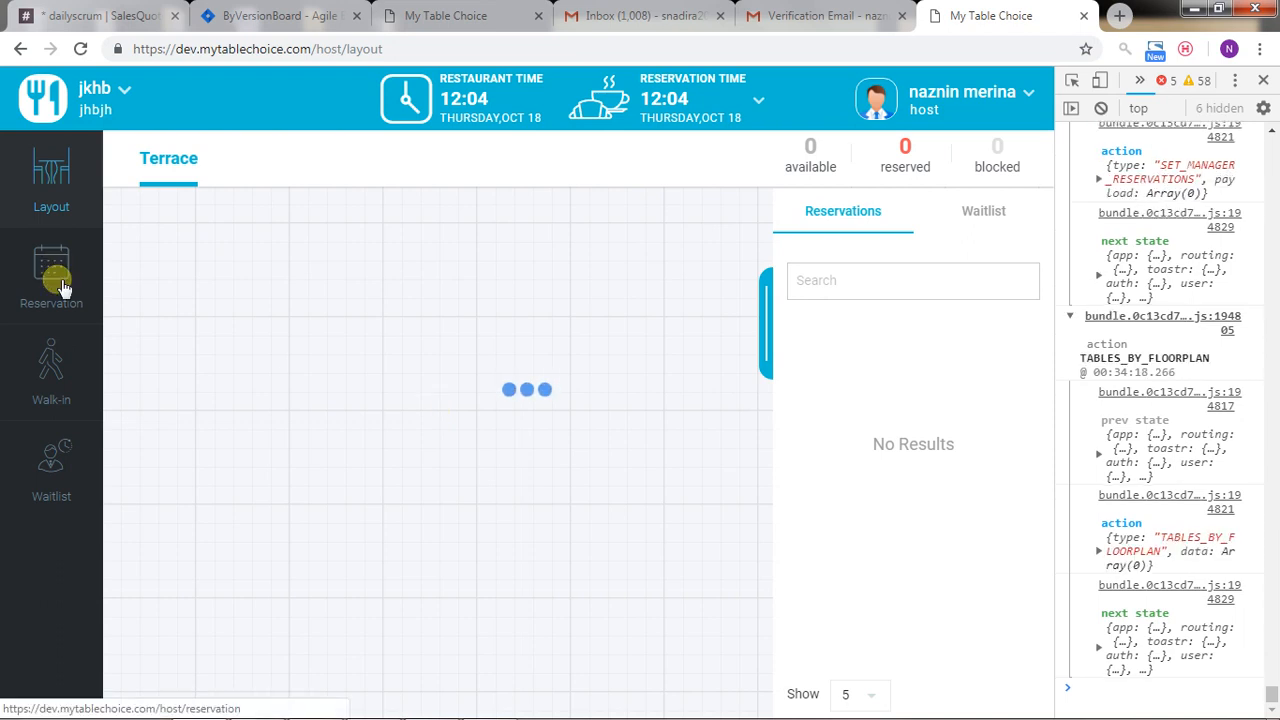
- Check the restaurant list and go to jkhb's reservation page with its empty Terrace layout
click(124, 94)
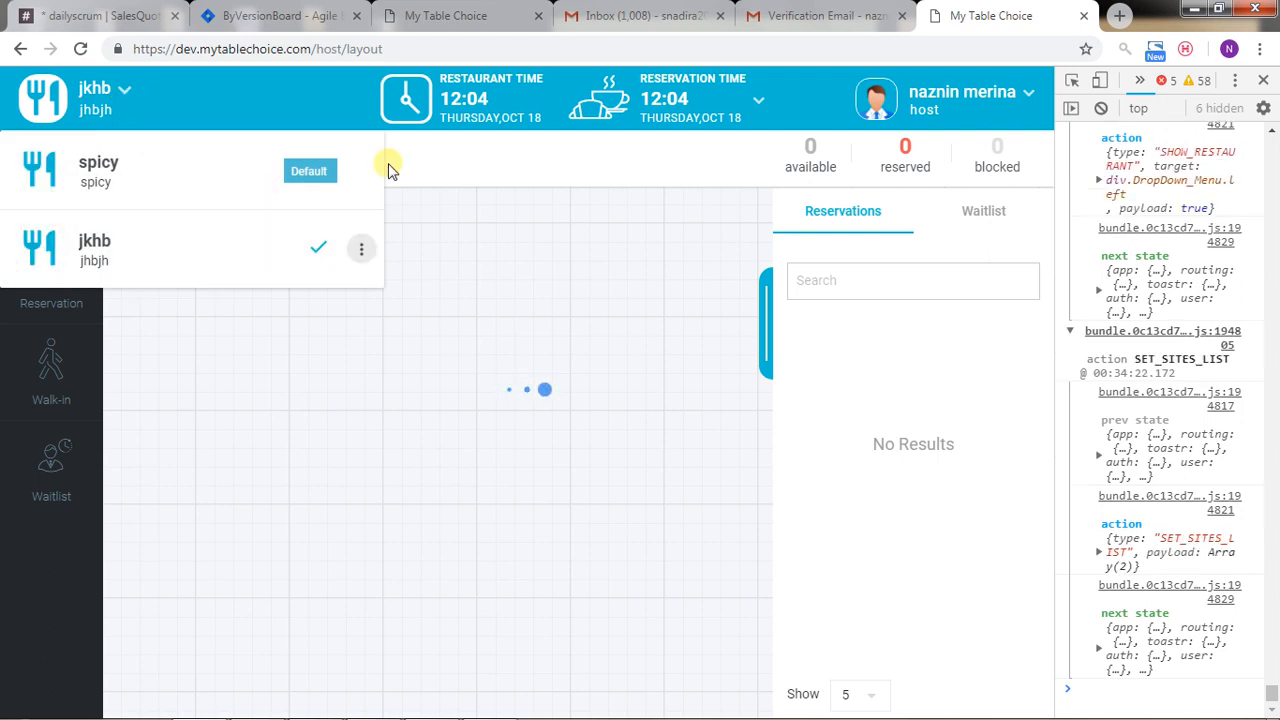
mouse_move(156, 112)
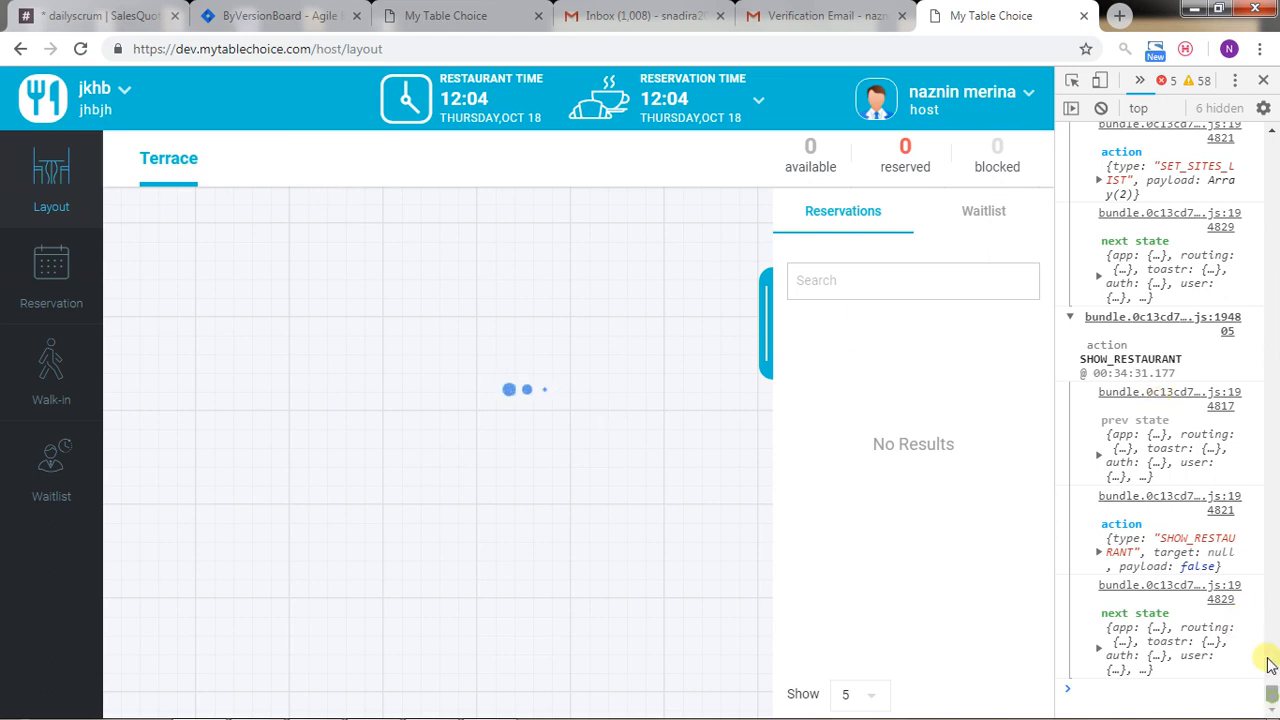
click(50, 276)
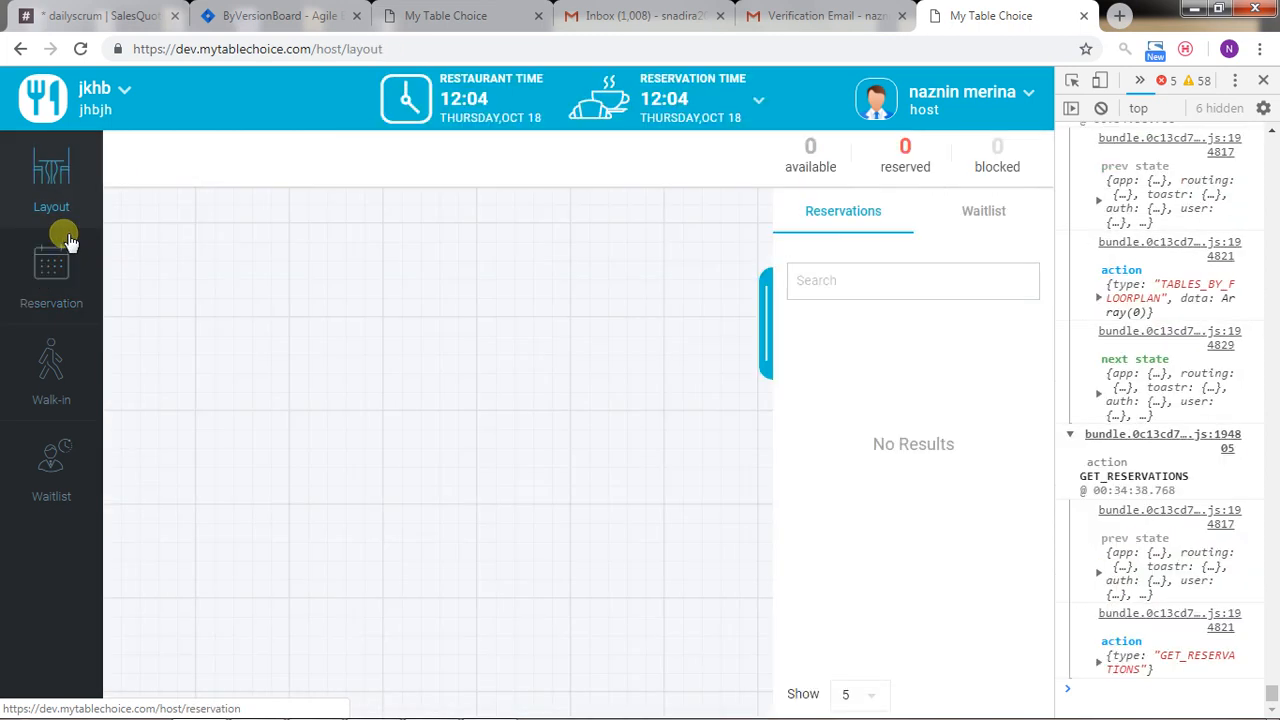
click(52, 276)
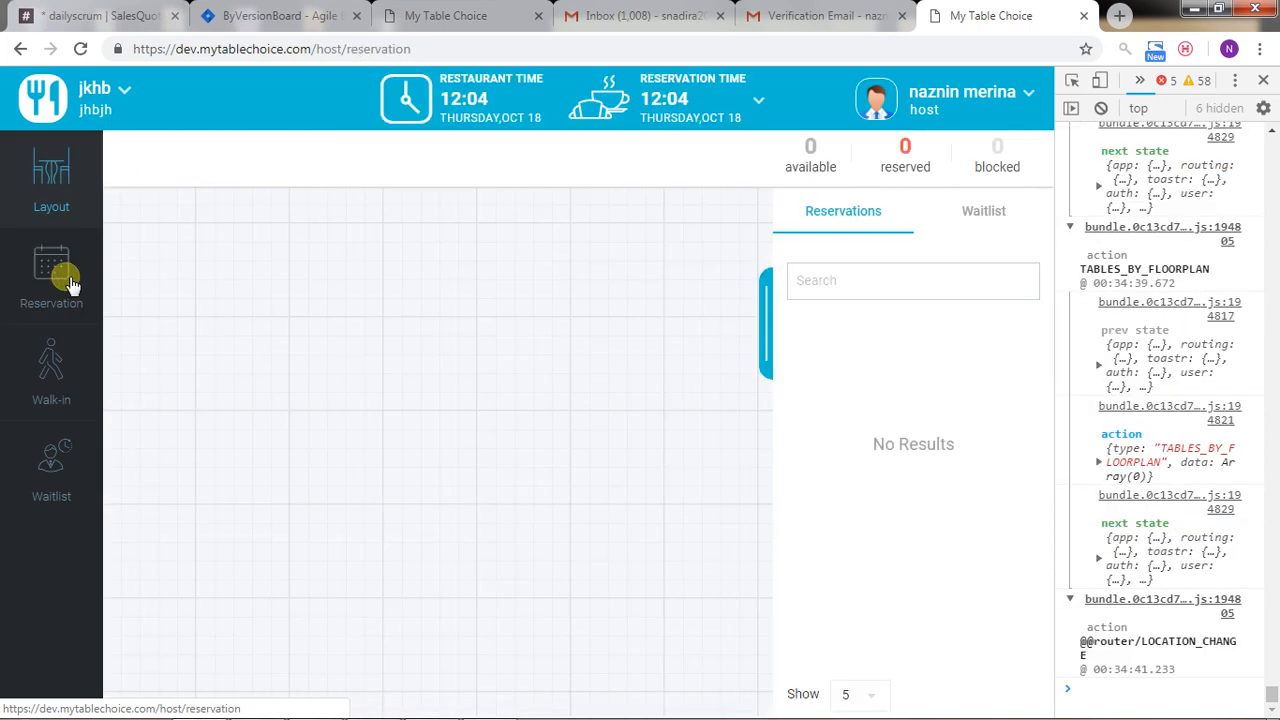
- Show jkhb's host reservation page, where covers read NaN PEOPLE
click(52, 268)
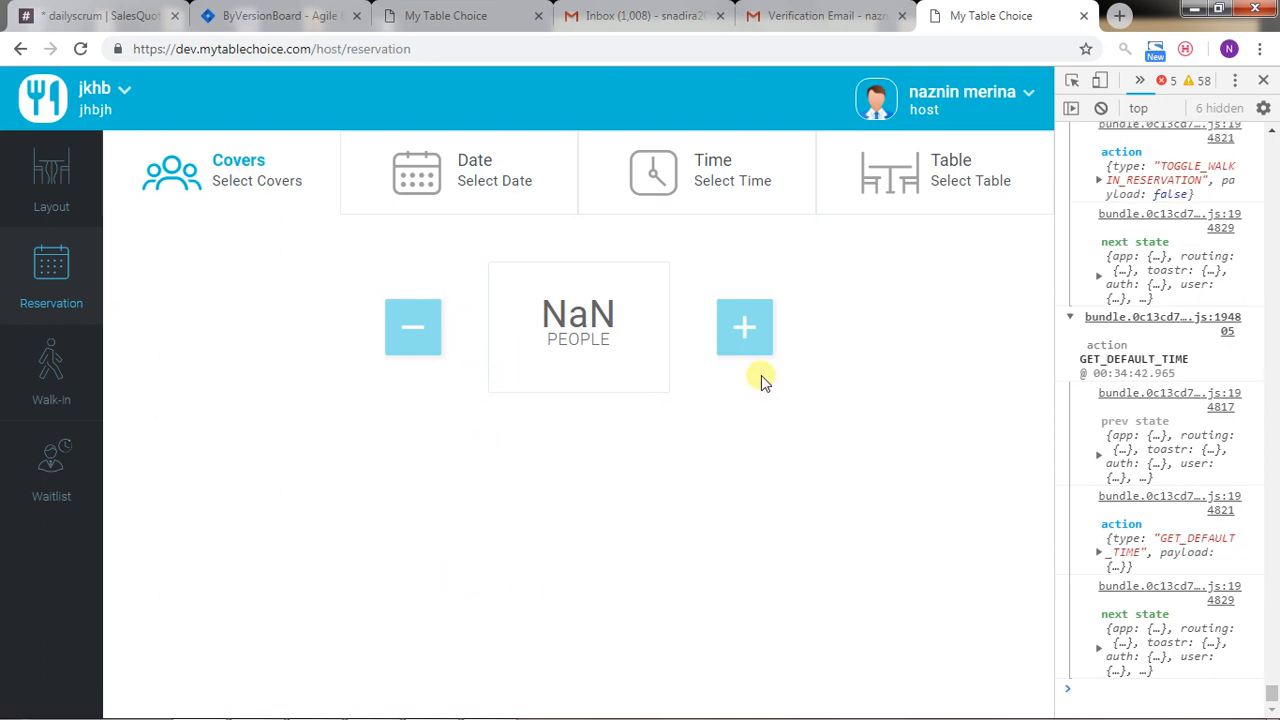
mouse_move(552, 290)
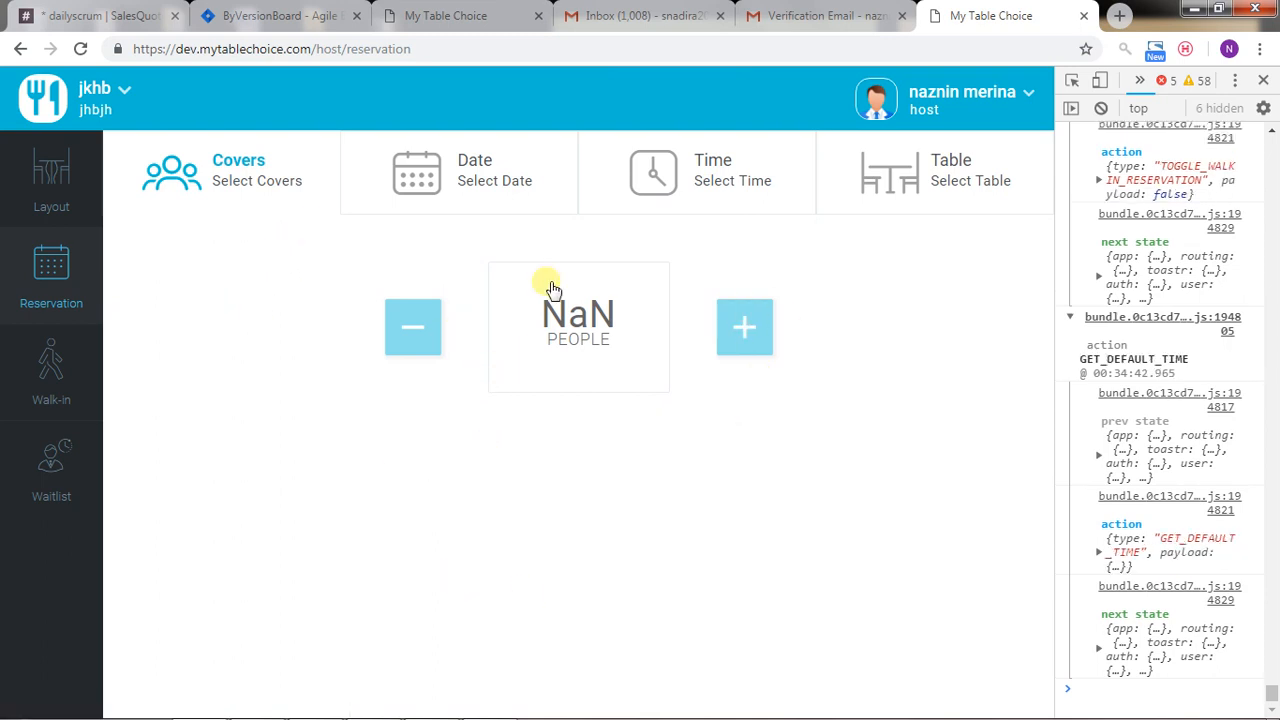
mouse_move(100, 96)
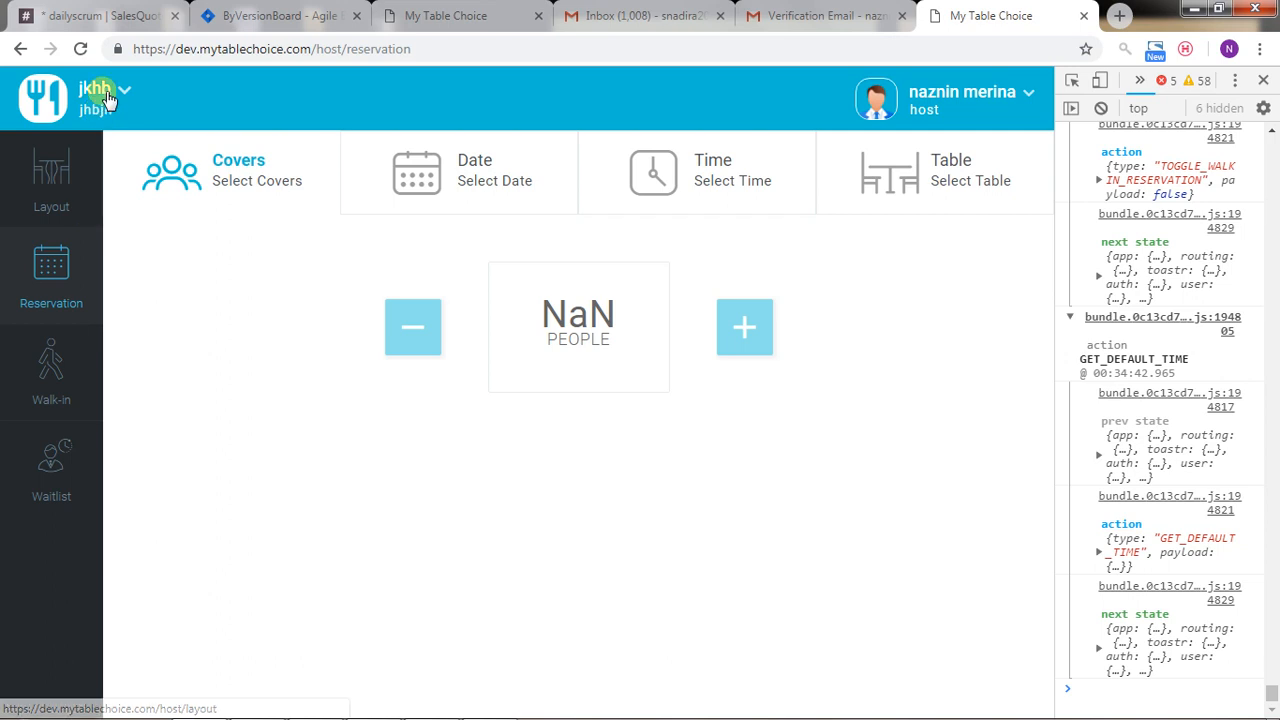
mouse_move(170, 76)
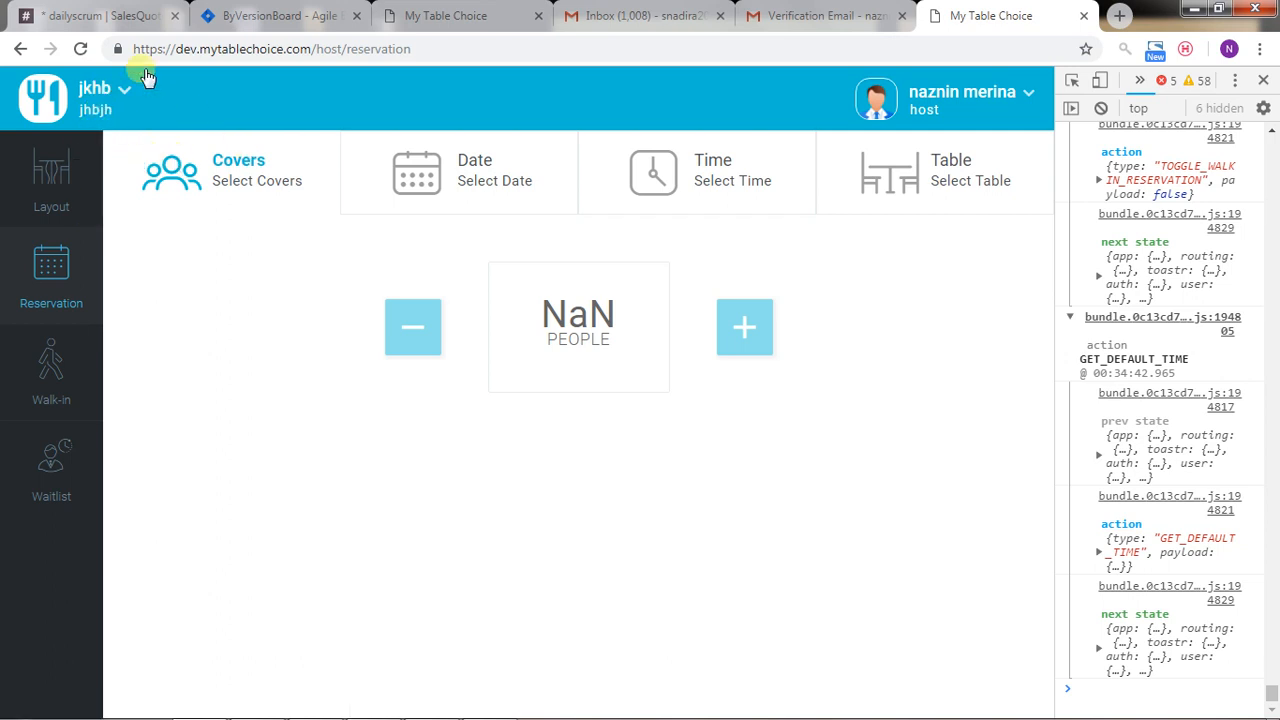
mouse_move(876, 180)
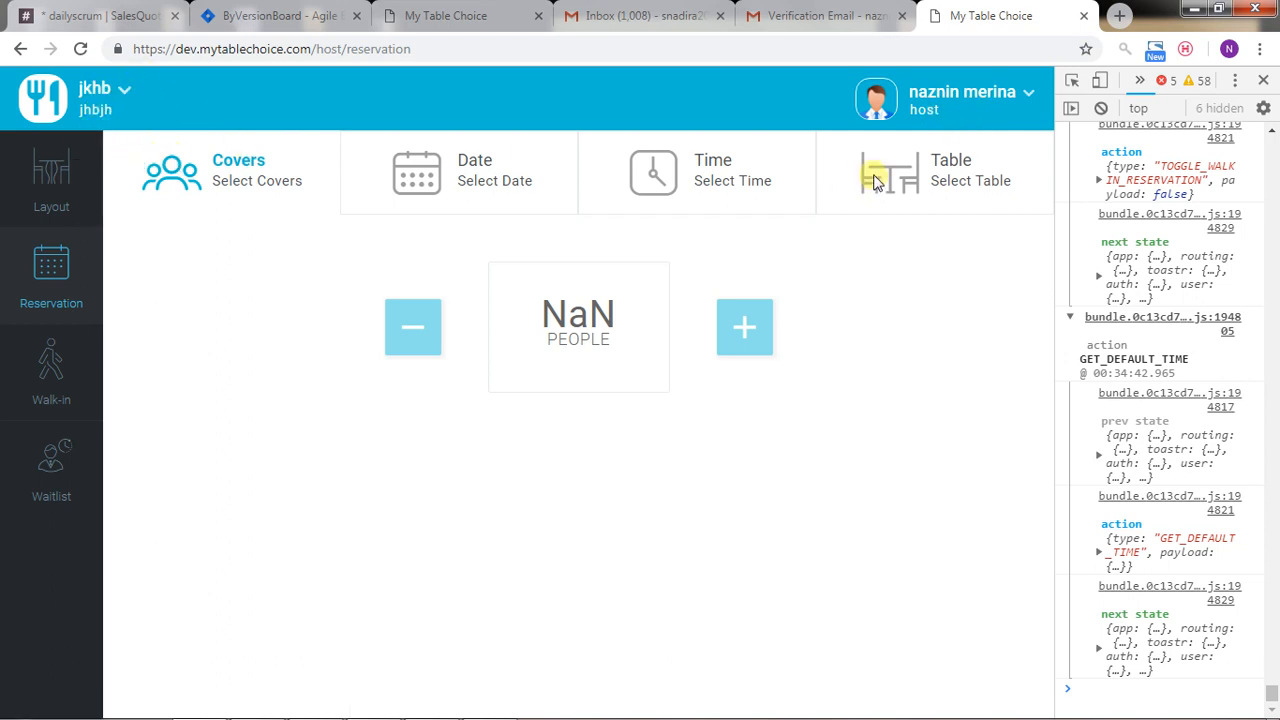
click(124, 96)
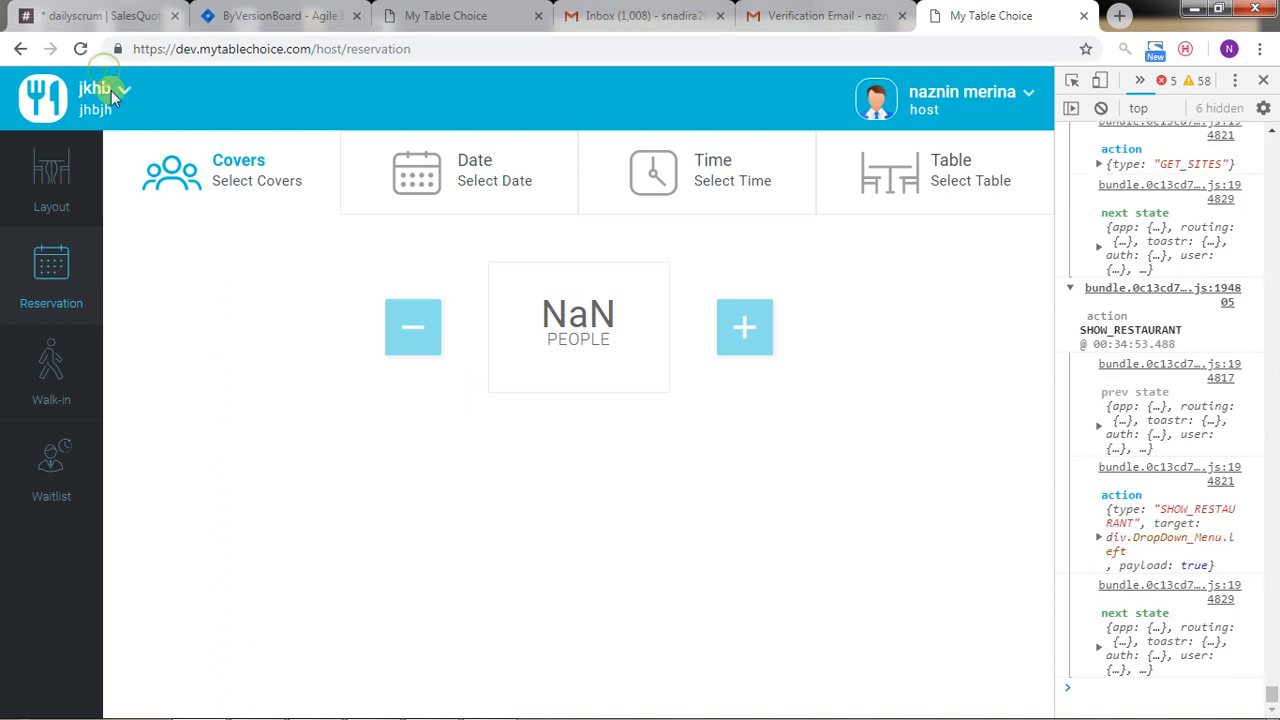
- Switch to the spicy restaurant and show its host table layout
click(112, 96)
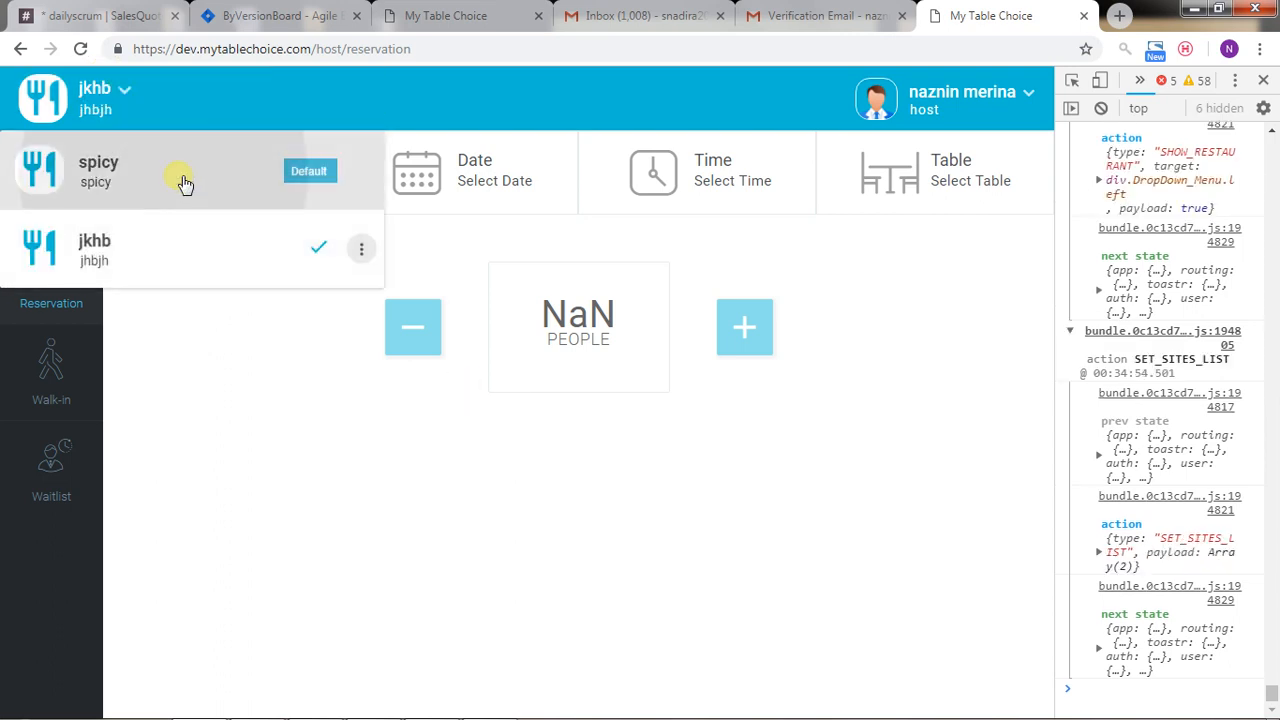
click(100, 170)
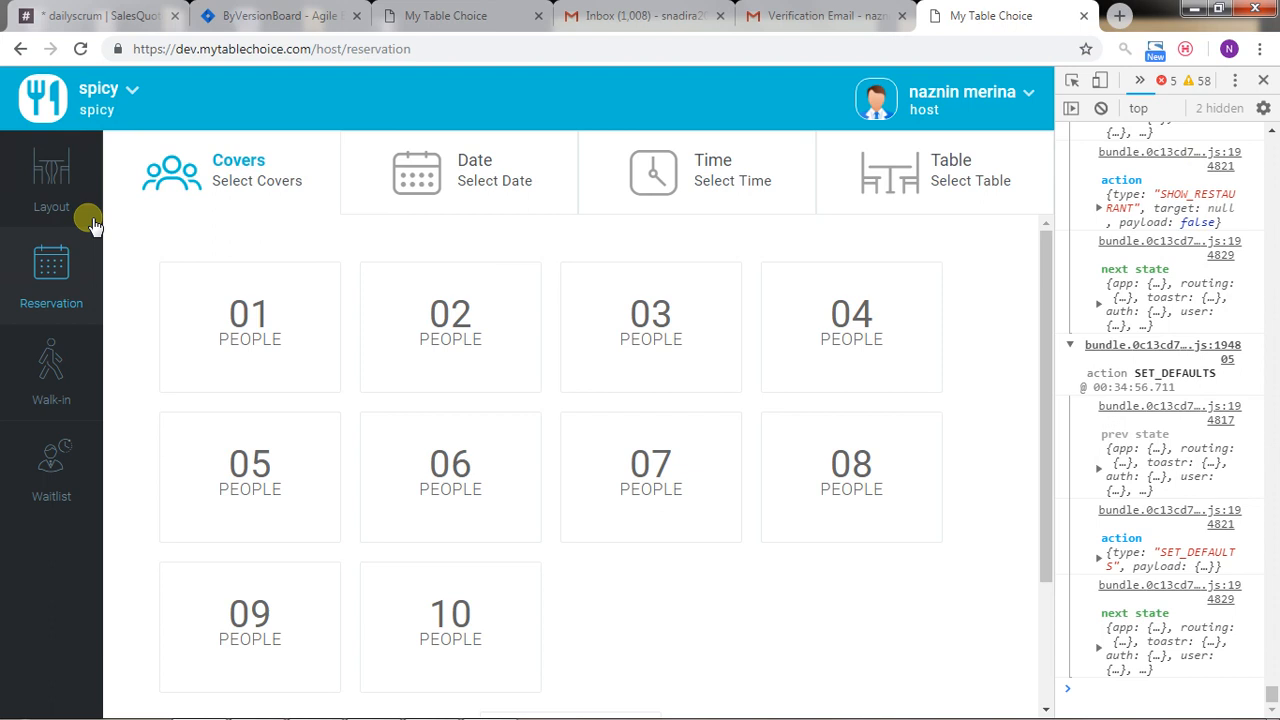
click(52, 180)
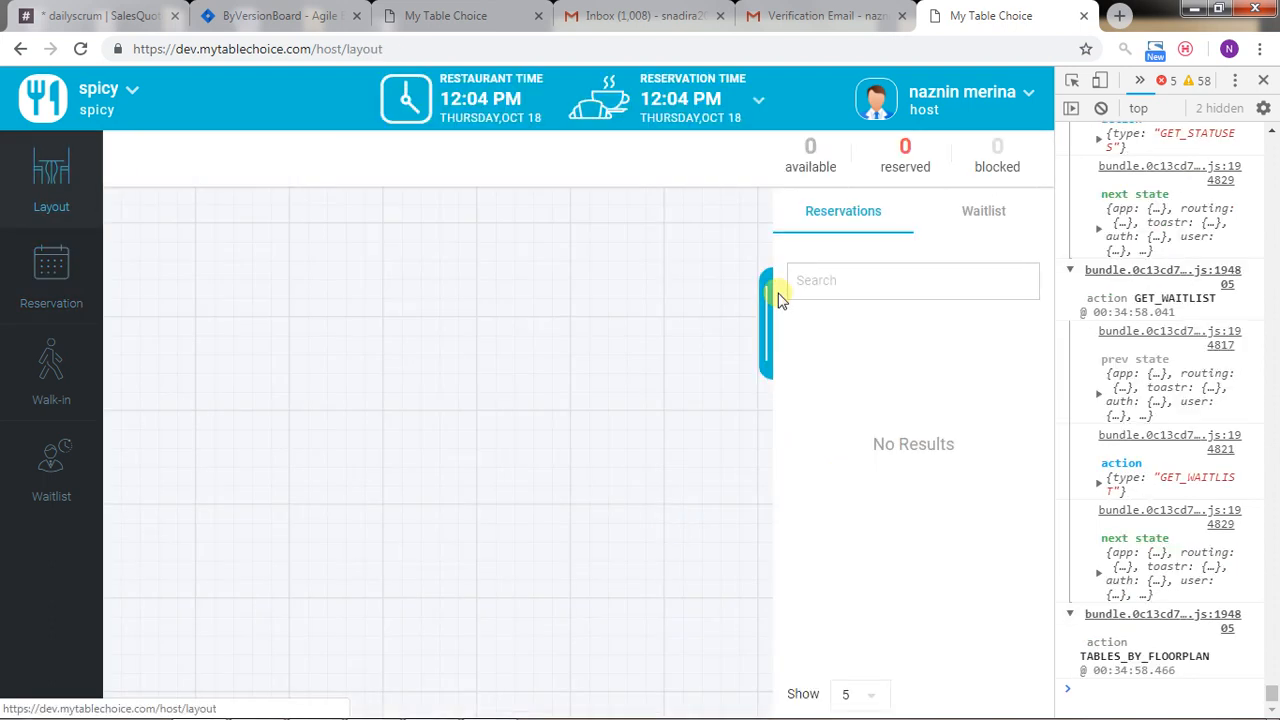